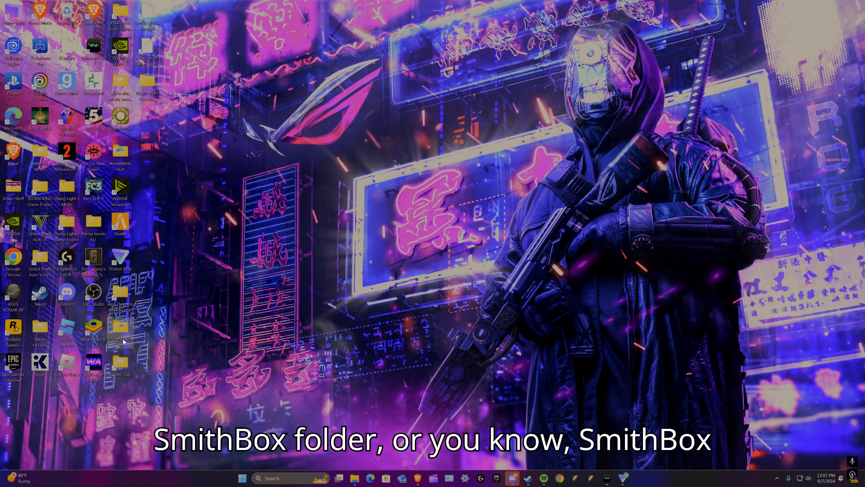
- On Smithbox's Nexus Mods Files tab, start Manual Download and dismiss the additional-files notice
double_click(120, 328)
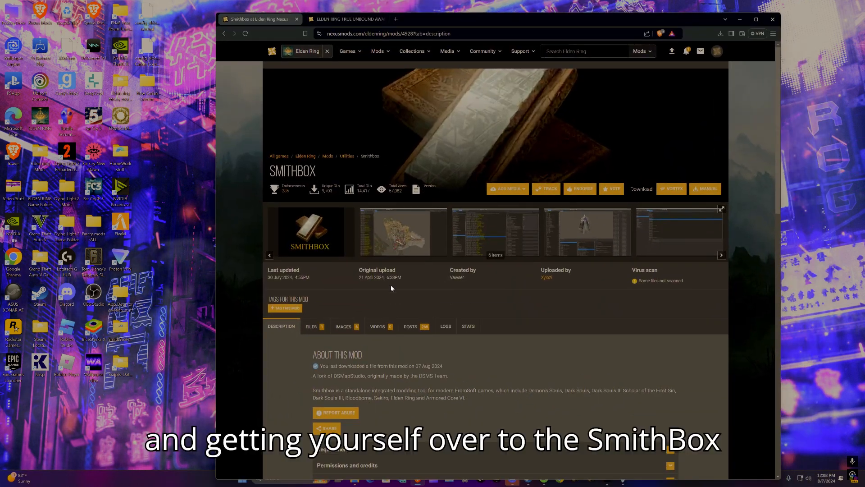
scroll("down", 3)
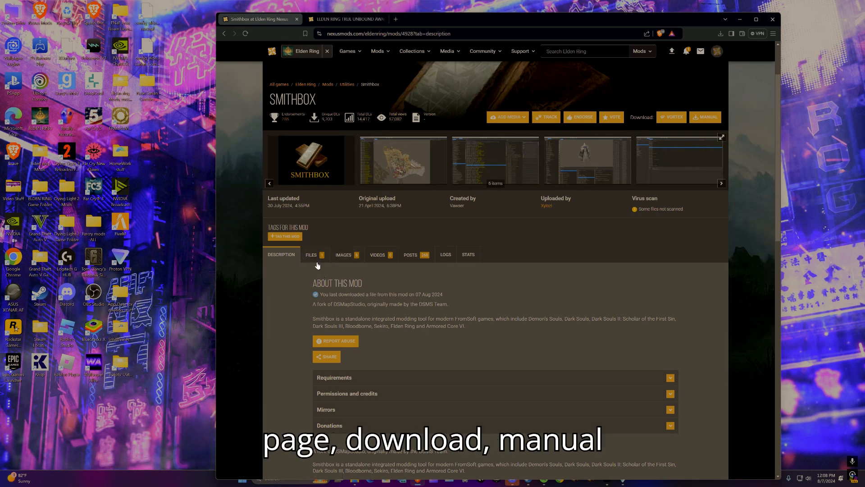
left_click(312, 254)
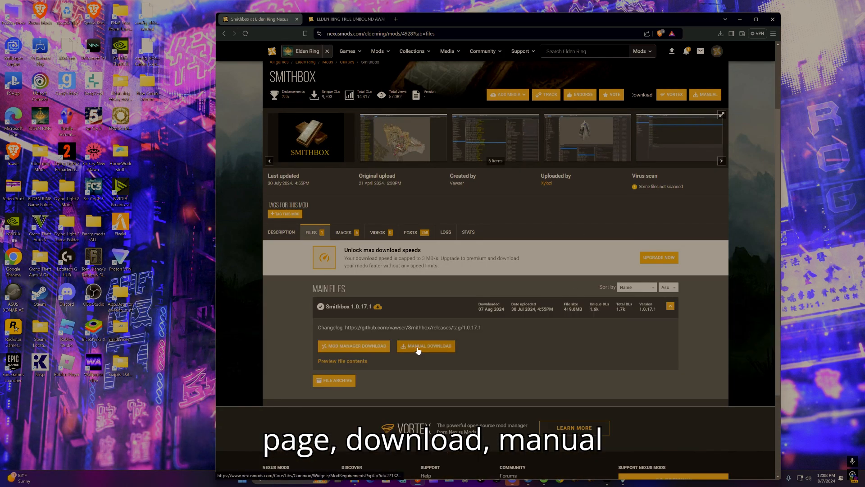
left_click(425, 346)
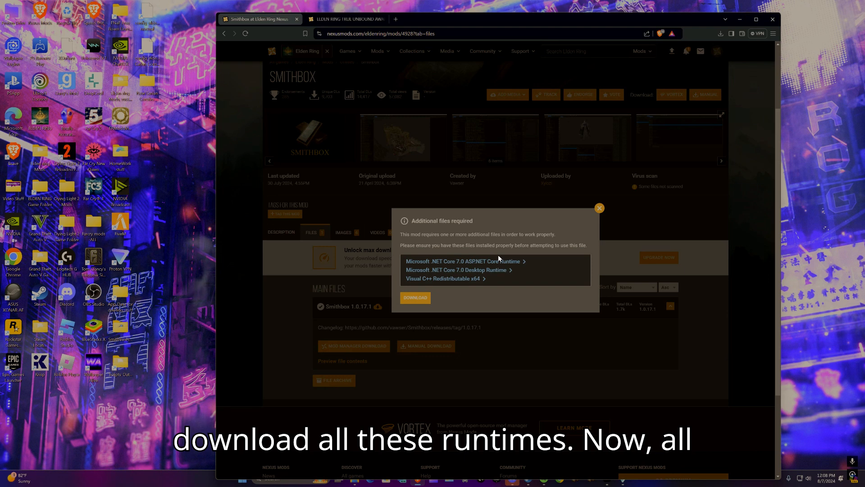
mouse_move(470, 271)
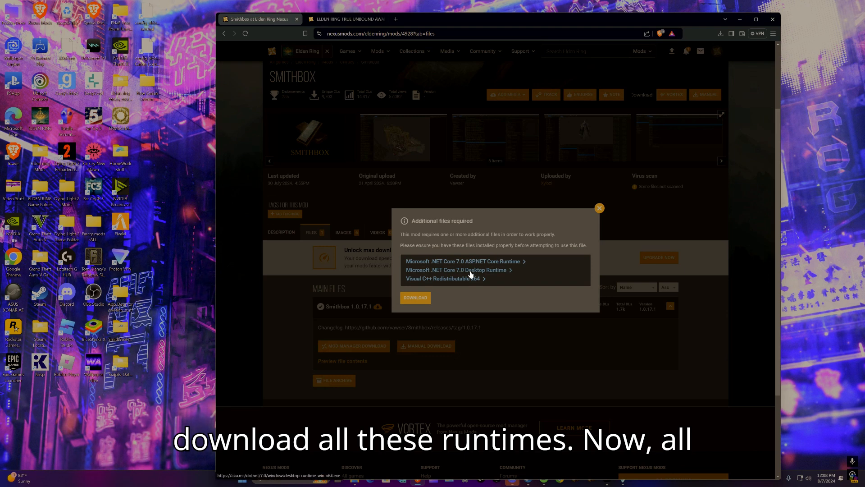
mouse_move(599, 208)
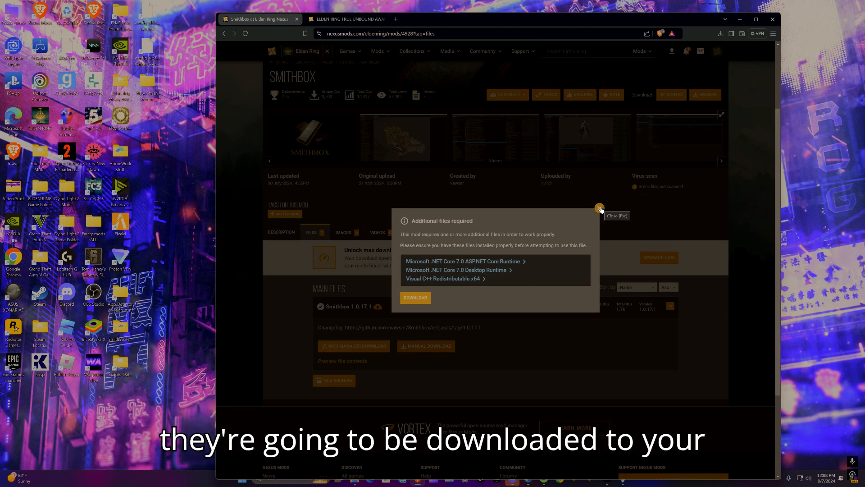
left_click(599, 209)
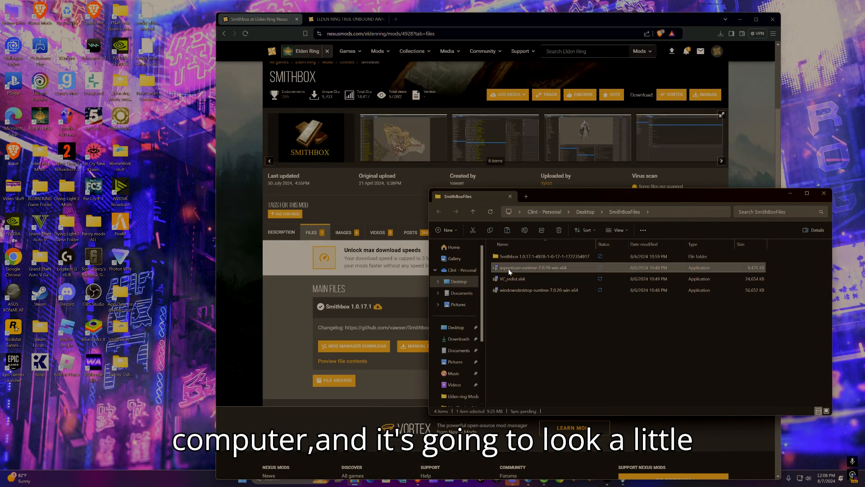
- Run the Visual C++ and ASP.NET Core 7.0.20 runtime installers, then close the already-installed setup
left_click(538, 289)
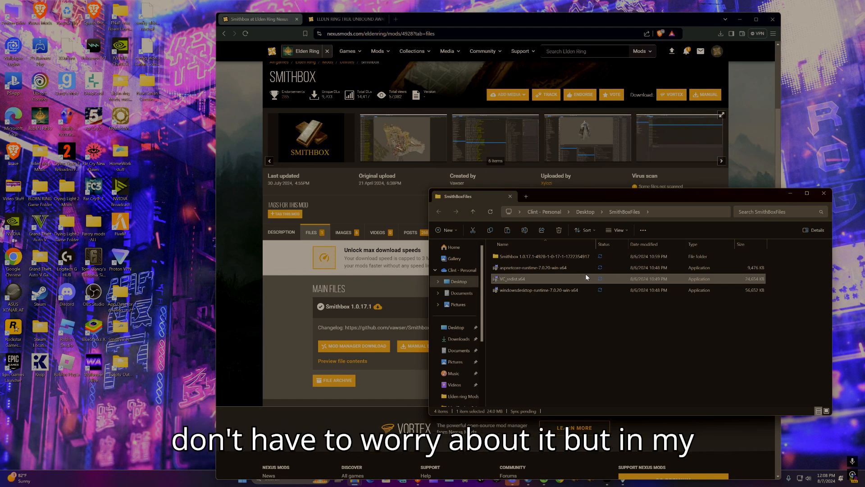
mouse_move(626, 222)
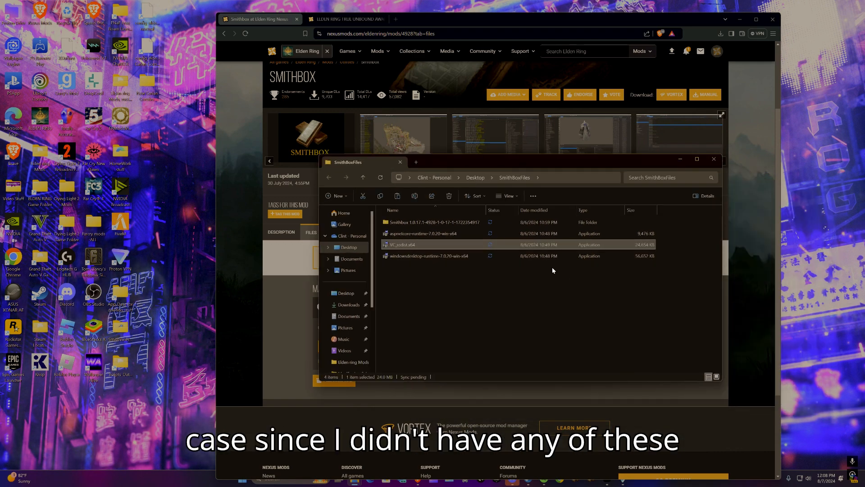
left_click(425, 256)
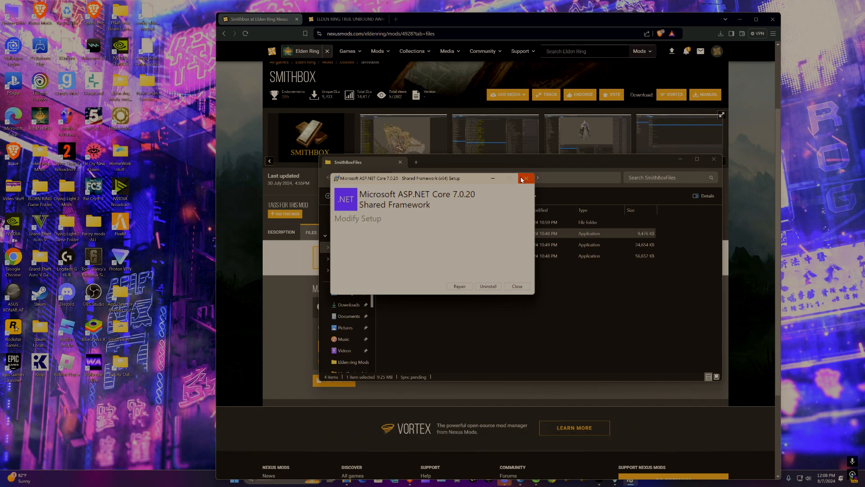
mouse_move(524, 178)
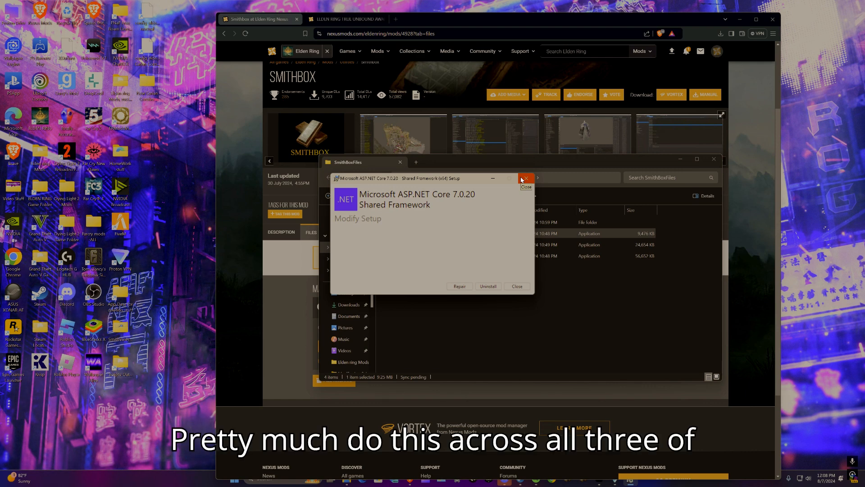
left_click(525, 178)
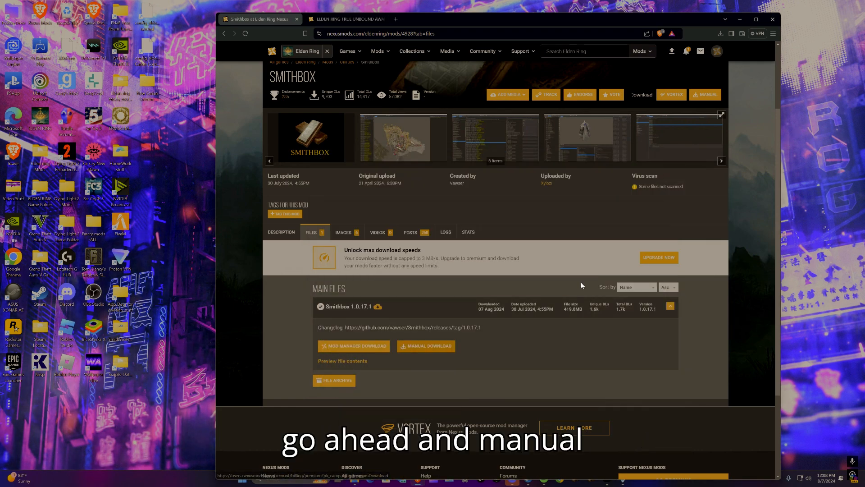
- Restart the manual download of the Smithbox 1.0.17.1 zip and choose Slow Download
left_click(425, 346)
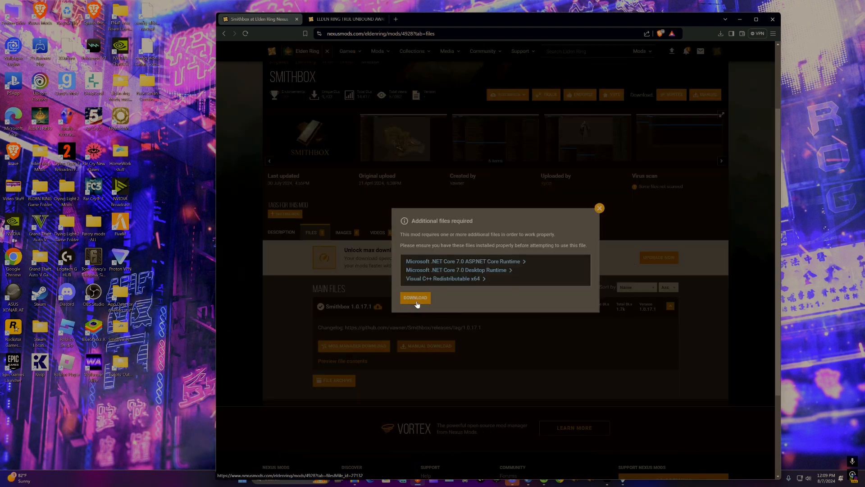
left_click(414, 297)
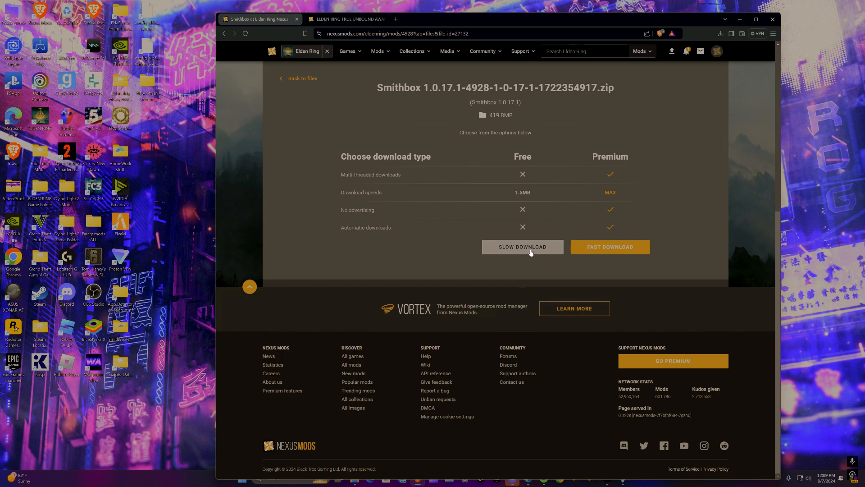
left_click(720, 34)
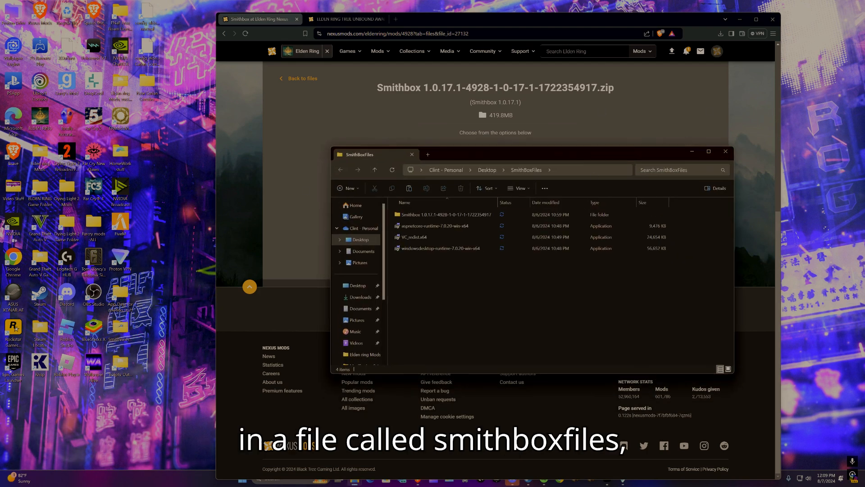
- Navigate through Smithbox and Smithbox_1_0_17_1 into the Smithbox program folder
left_click(441, 214)
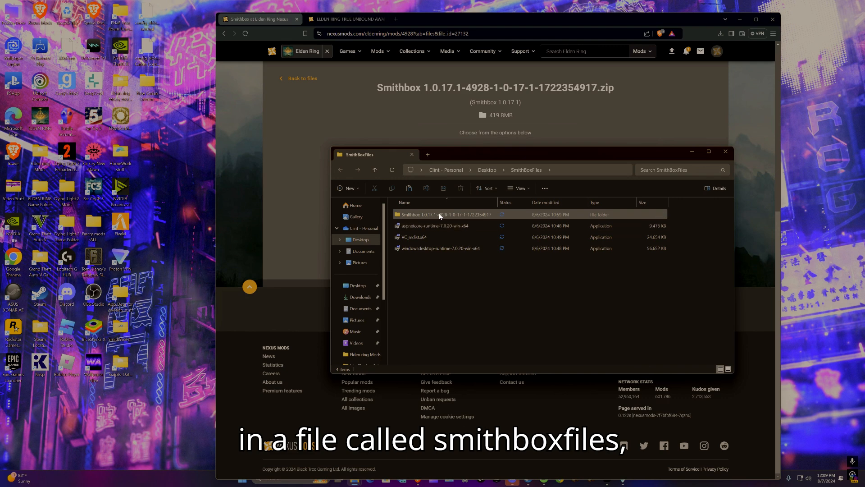
double_click(447, 214)
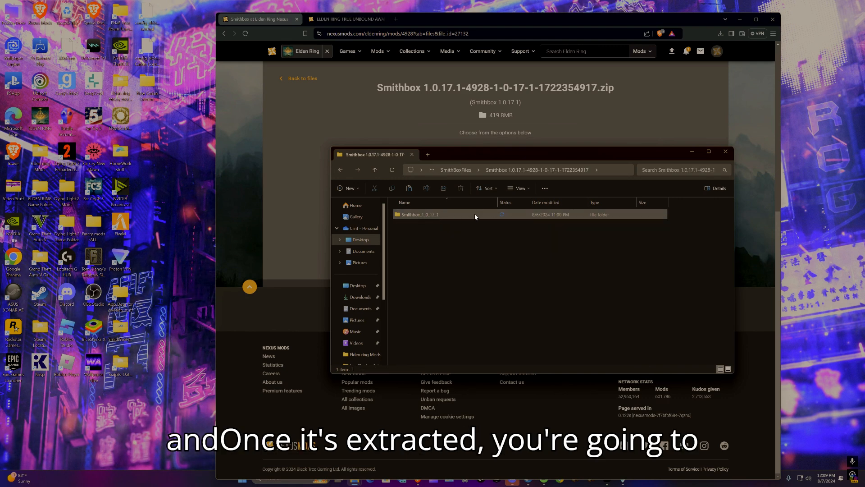
double_click(419, 214)
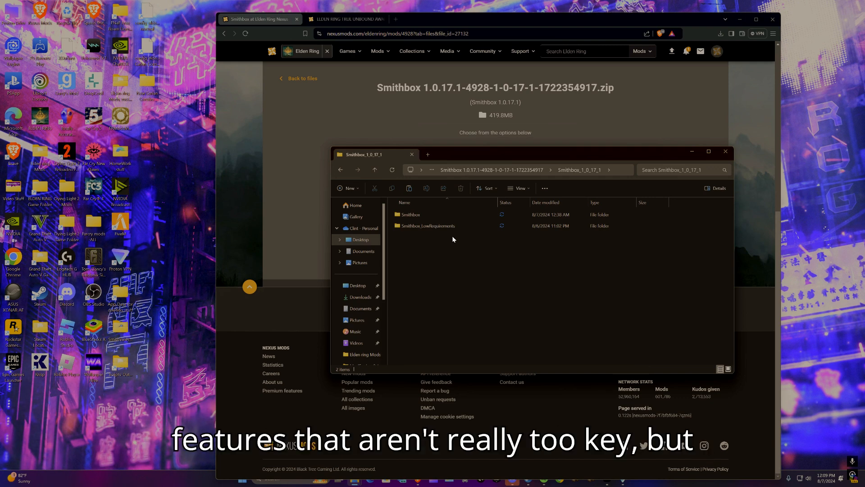
mouse_move(462, 219)
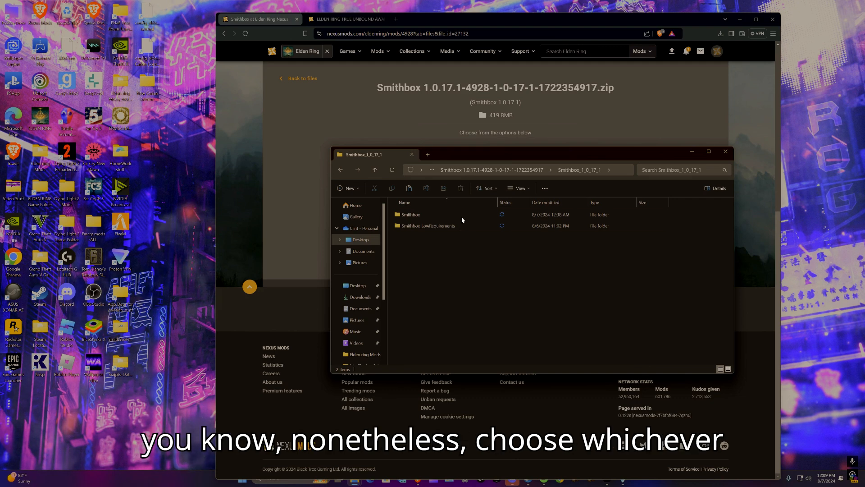
double_click(410, 214)
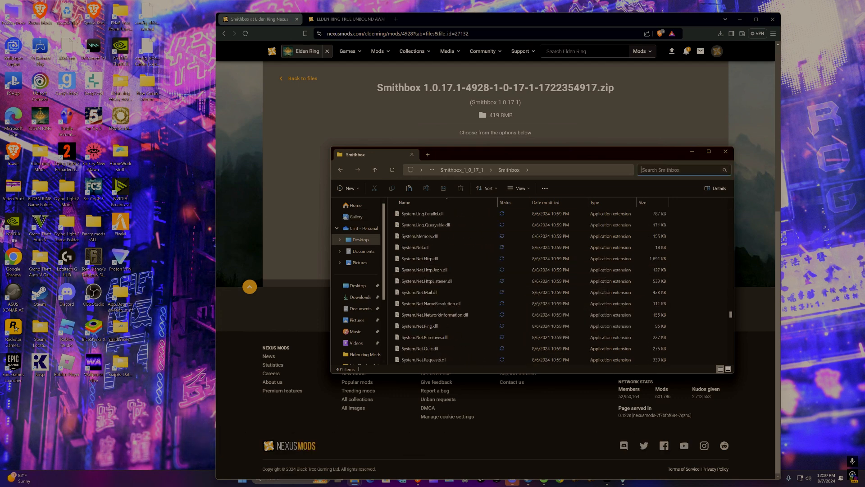
- Search the folder for 'smith' and launch Smithbox.exe from the results
type("smith")
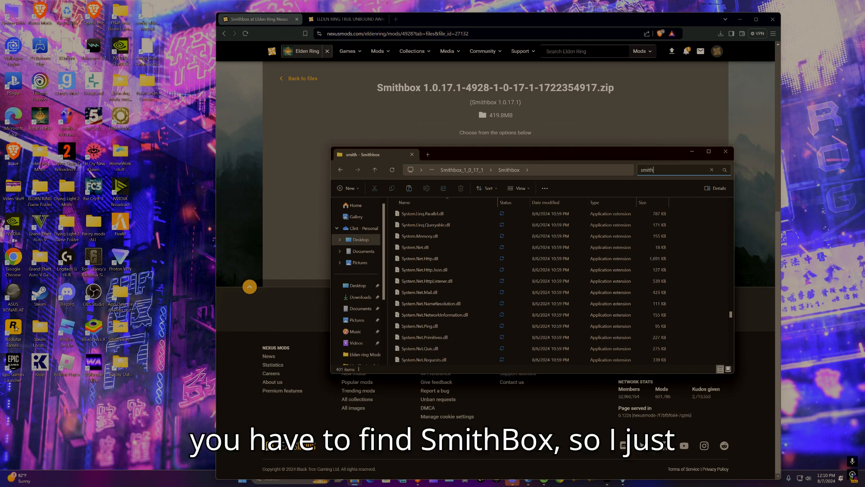
key("enter")
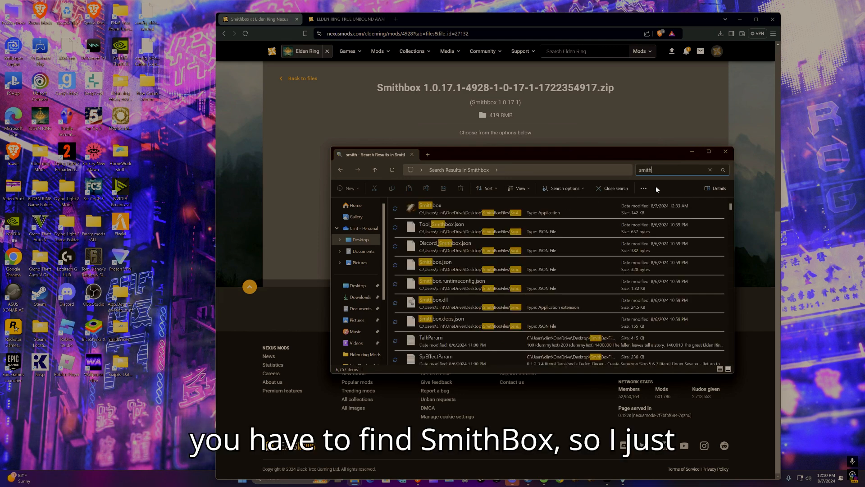
left_click(430, 209)
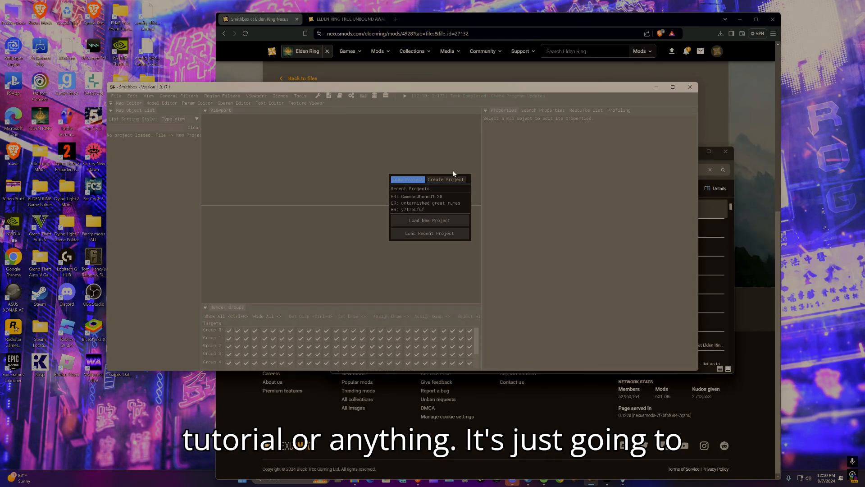
- Preview Smithbox's Create Project form, then return to the Load Project tab
left_click(446, 179)
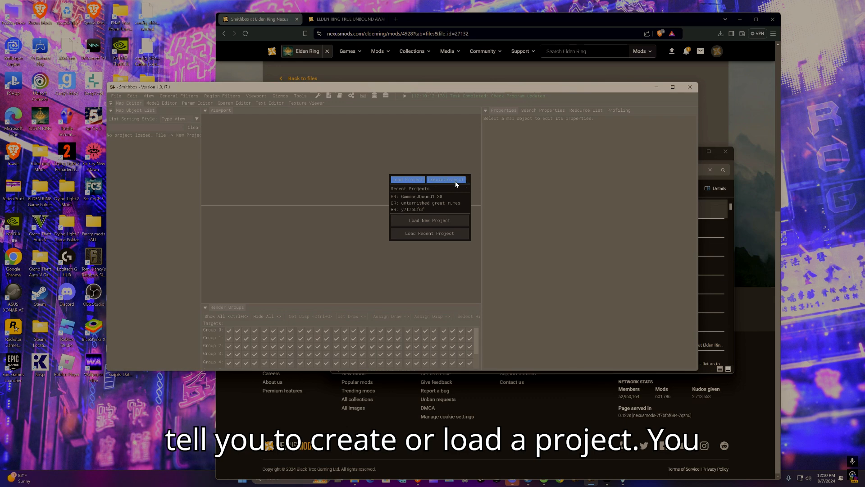
left_click(406, 178)
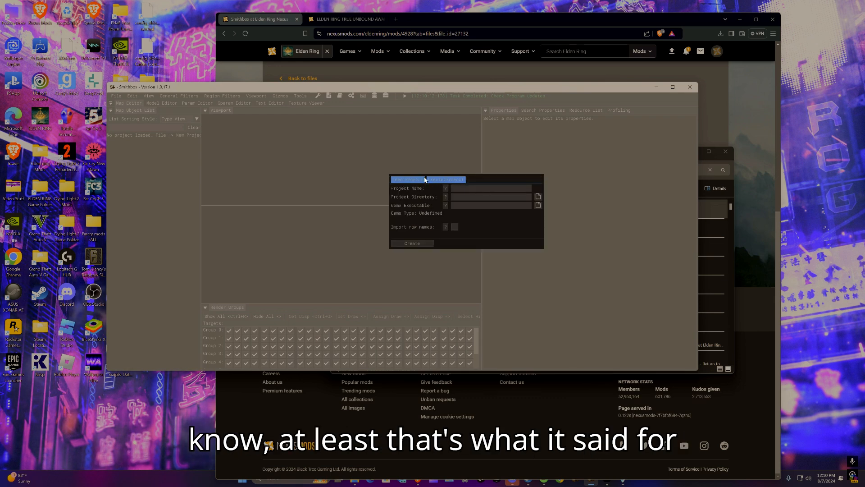
left_click(407, 179)
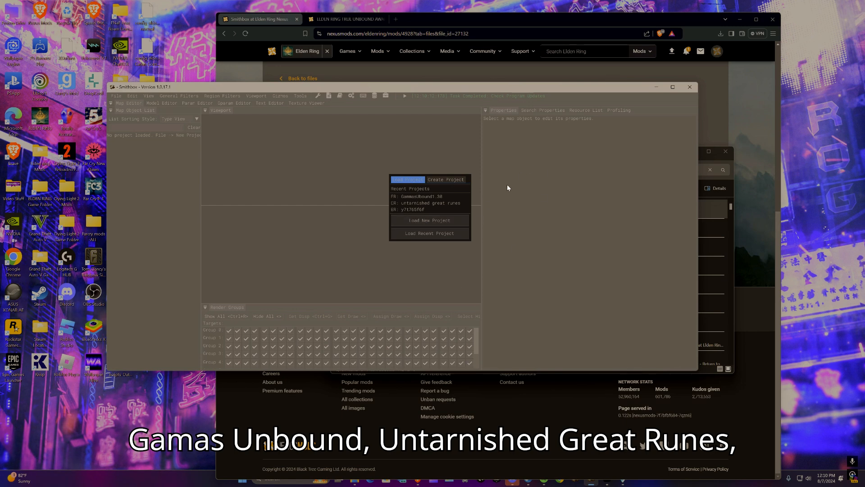
left_click(445, 179)
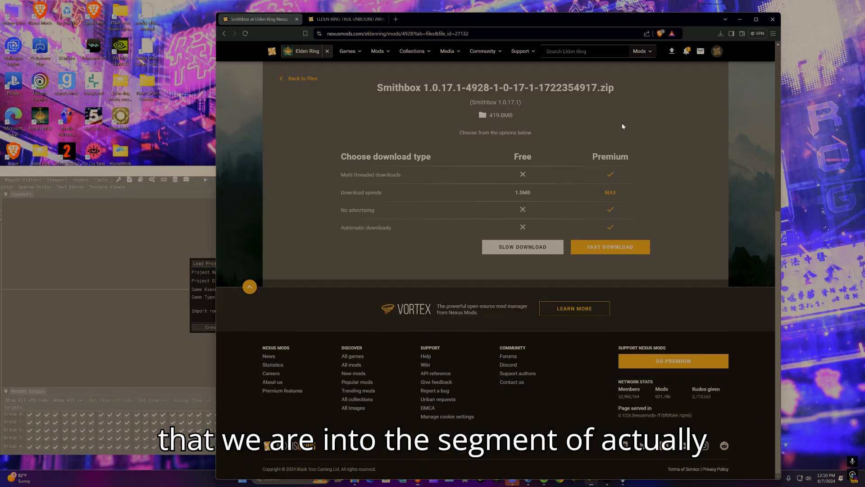
- Open the browser's download history and right-click the True Awakened Unbound Overhaul entry
scroll("up", 3)
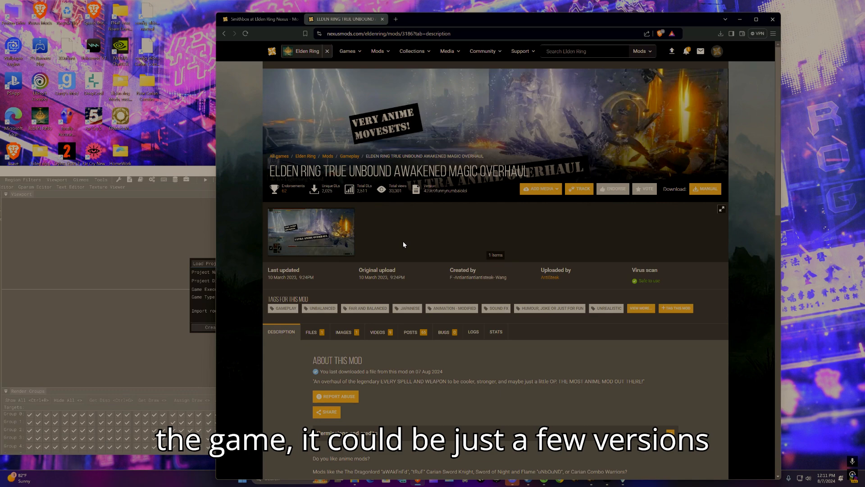
scroll("down", 3)
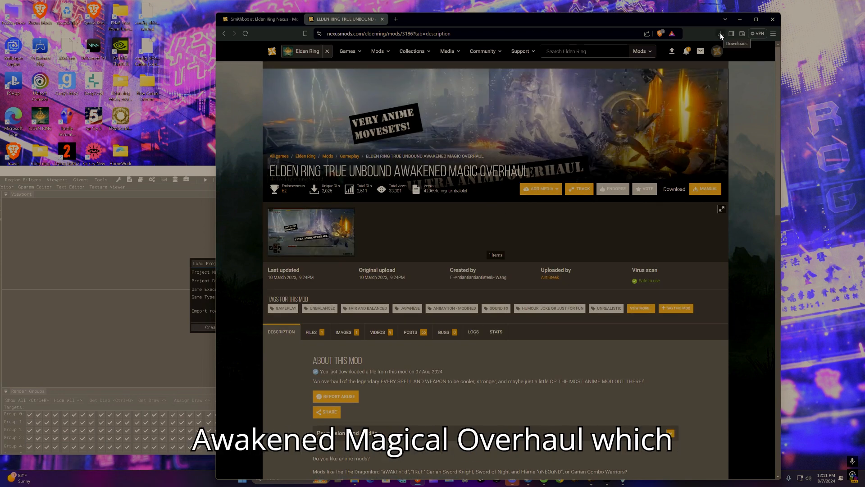
left_click(720, 34)
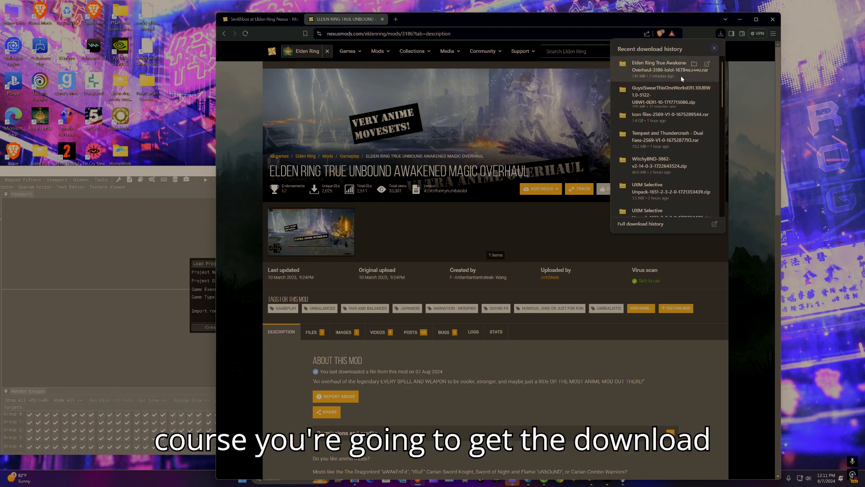
right_click(662, 69)
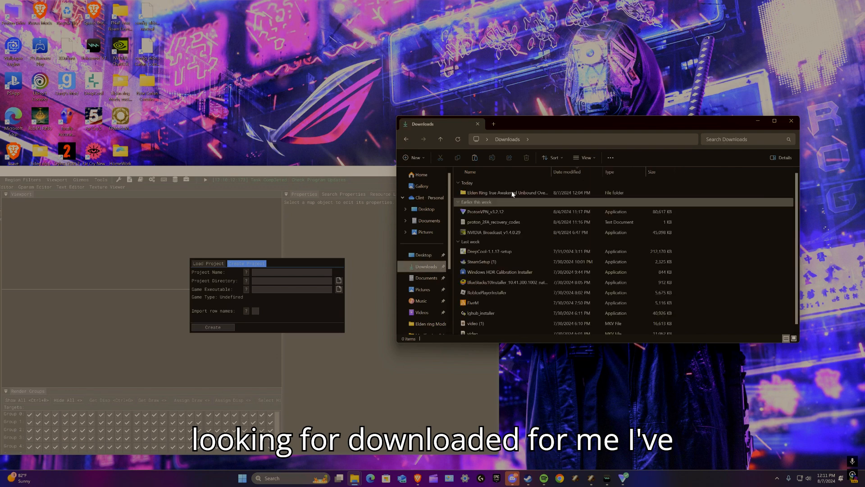
- Open the extracted overhaul folder and its inner folder holding regulation.bin and asset folders
left_click(504, 192)
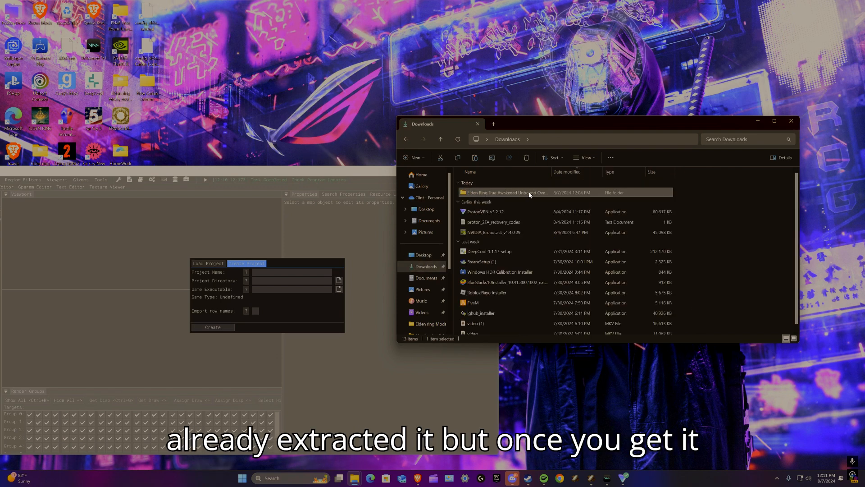
right_click(504, 192)
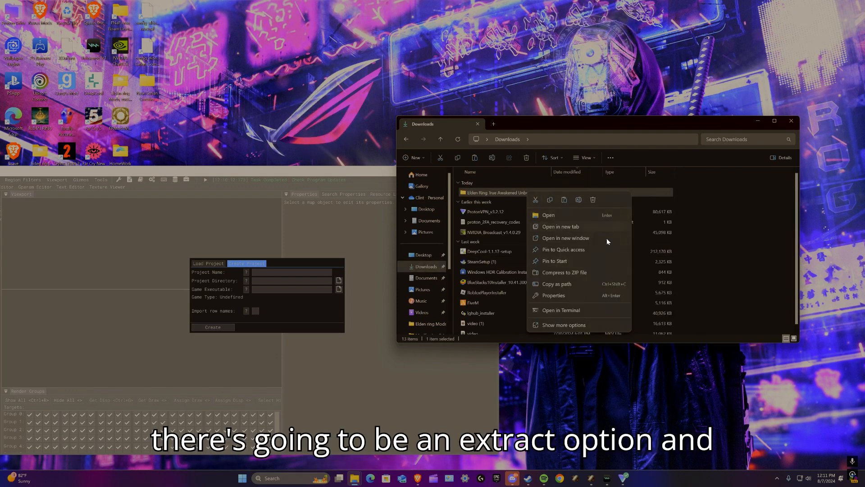
left_click(535, 205)
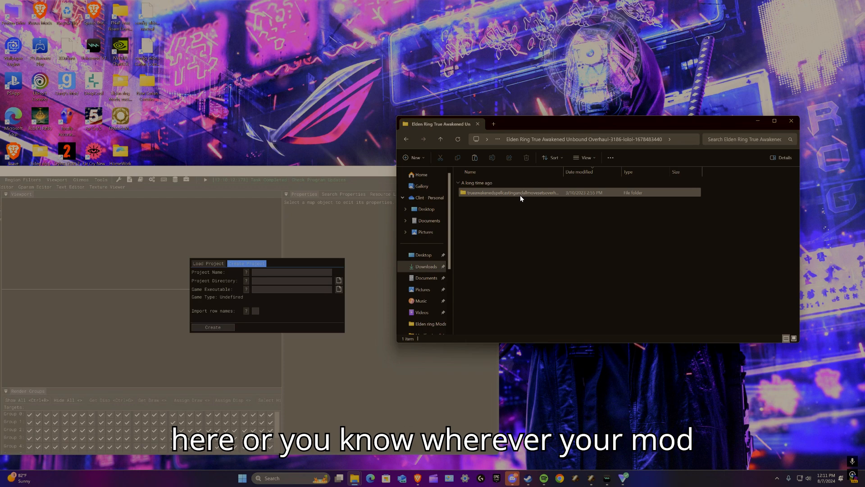
double_click(508, 191)
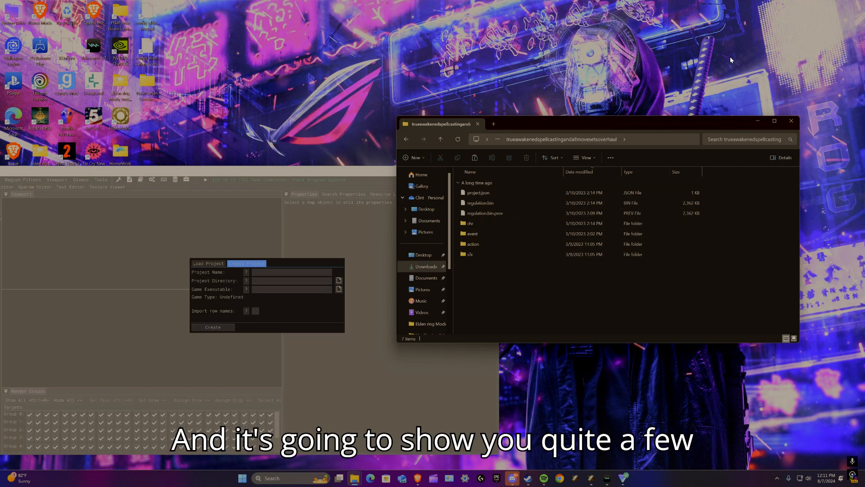
left_click(479, 192)
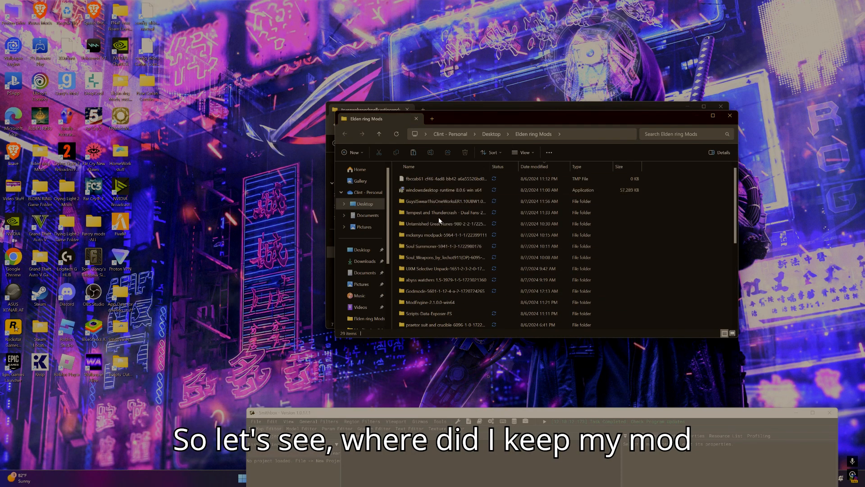
- Paste the overhaul files into ModEngine-2.1.0.0-win64\mod and close File Explorer
left_click(441, 279)
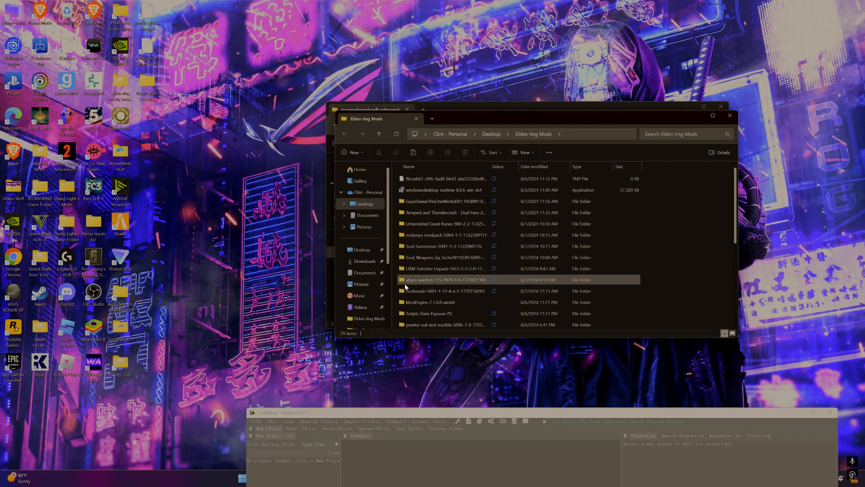
left_click(367, 281)
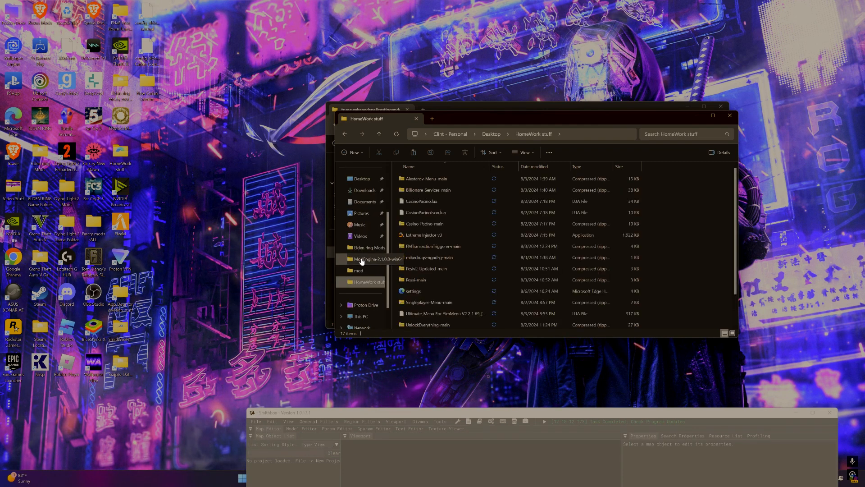
double_click(374, 258)
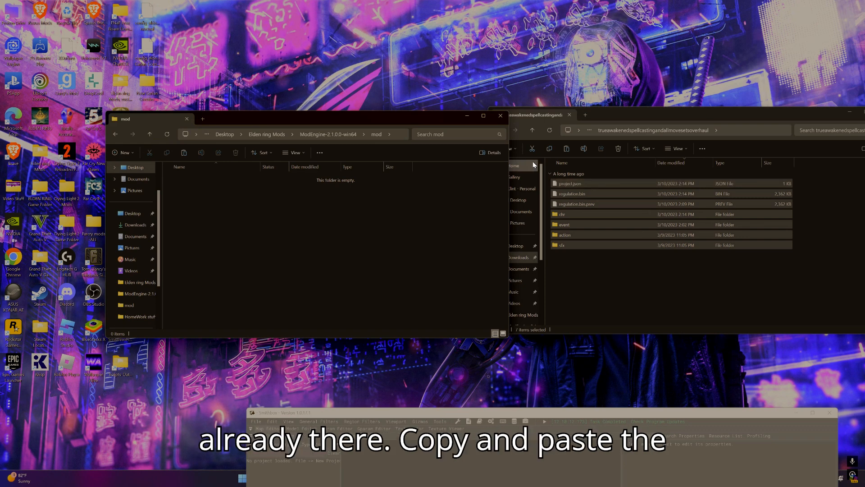
right_click(292, 240)
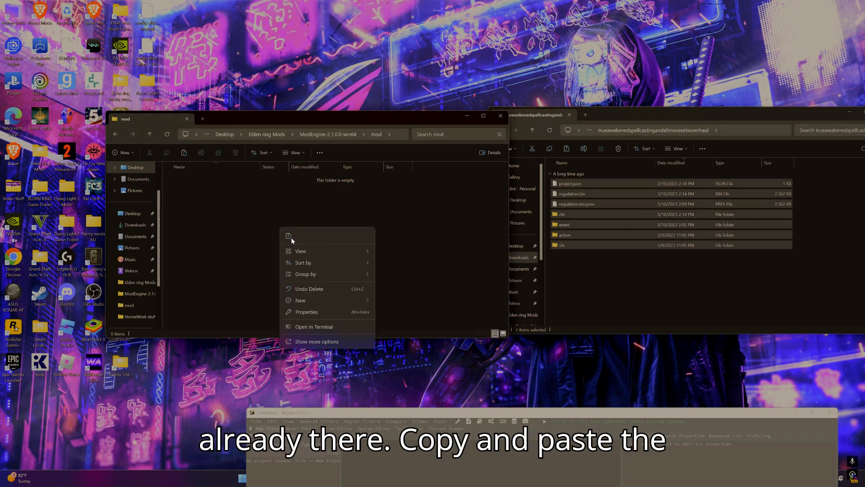
left_click(287, 235)
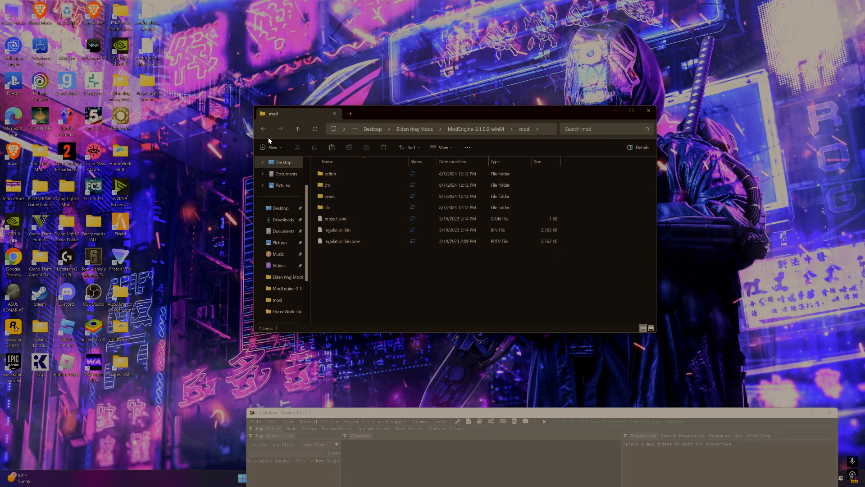
left_click(263, 129)
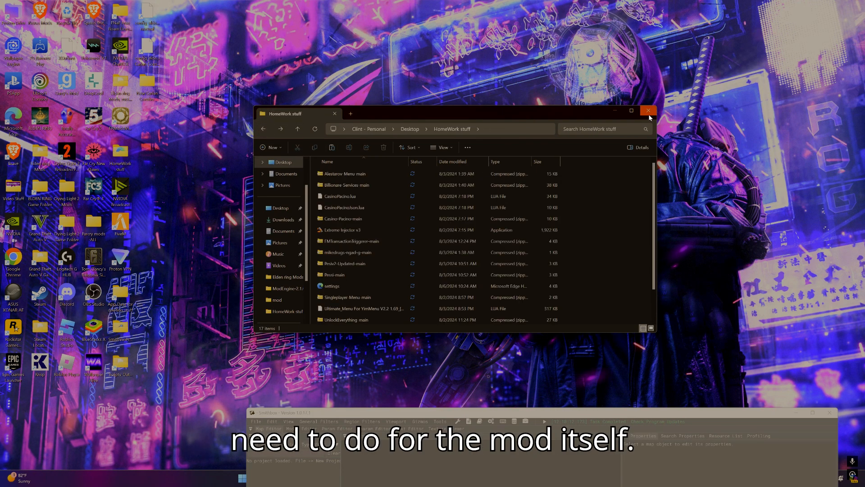
left_click(648, 111)
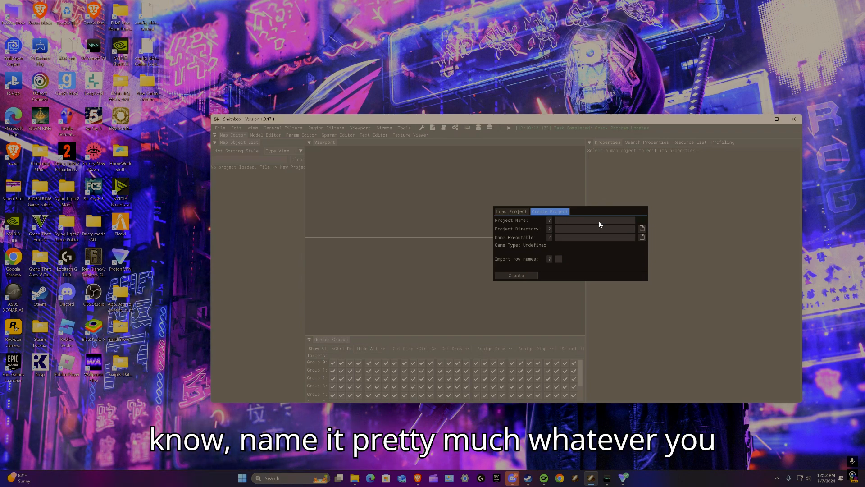
- Enter 'UnboundMagic' in the New Project tab's Project Name field
left_click(594, 221)
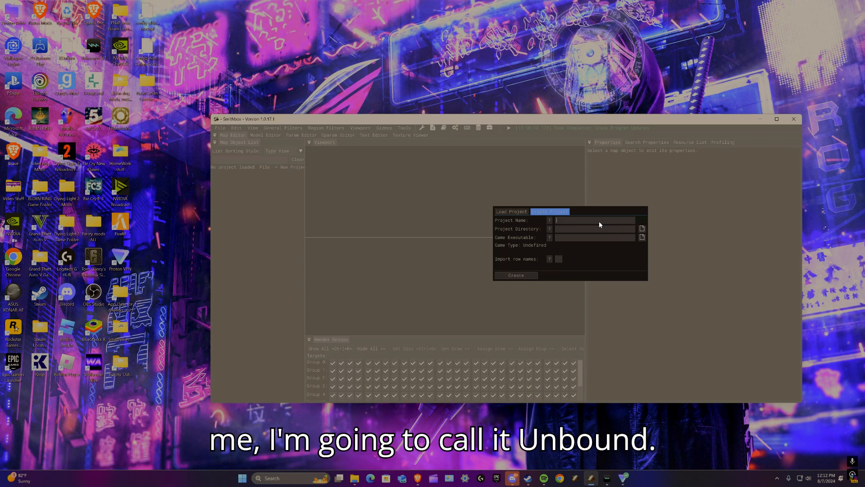
type("Unboun")
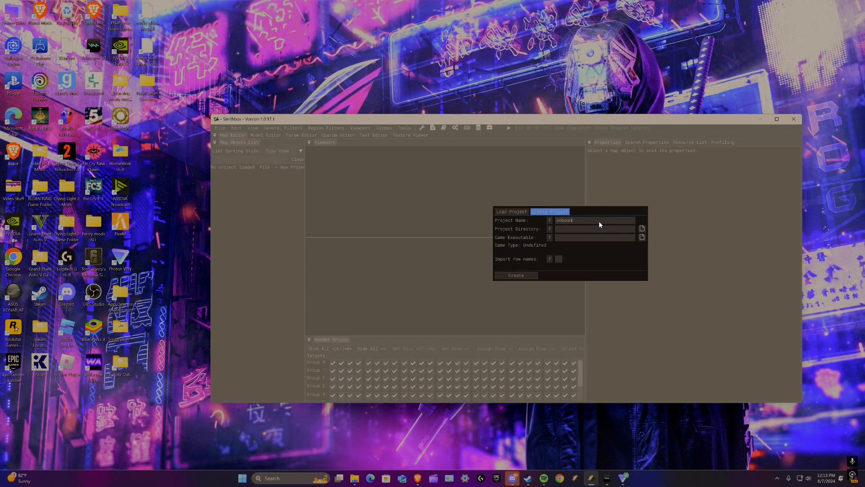
type("Magic")
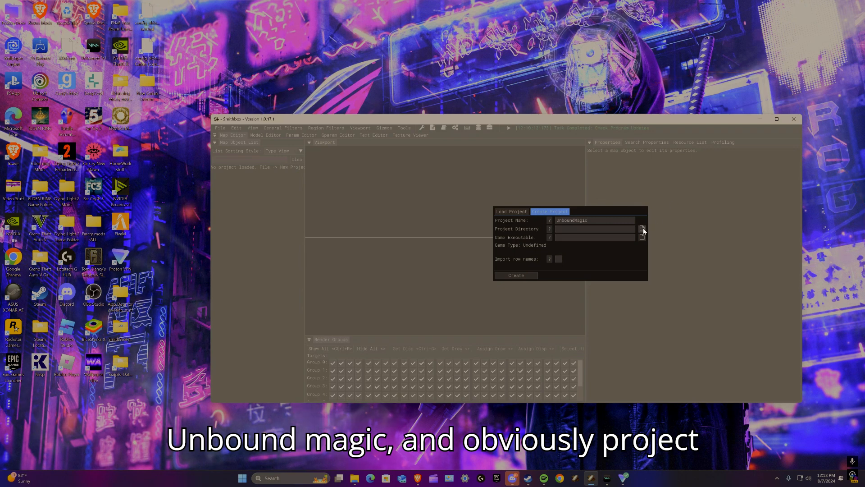
- Set the project directory to the ModEngine-2.1.0.0-win64\mod folder
left_click(642, 228)
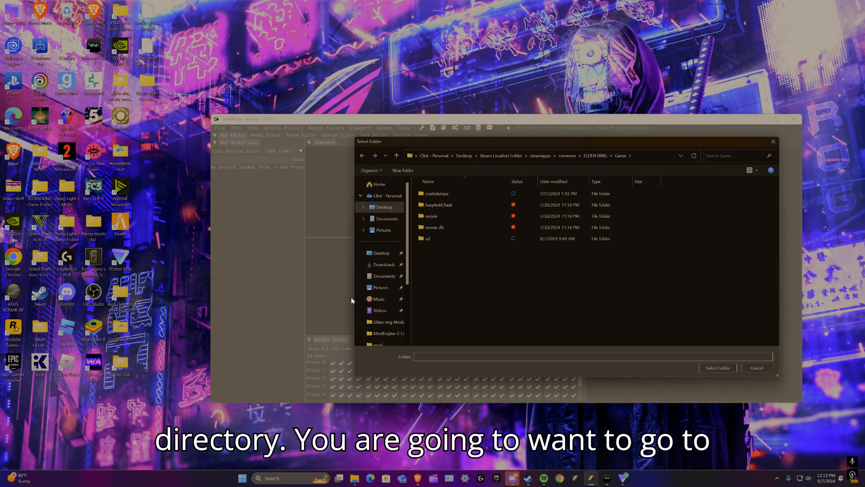
left_click(391, 297)
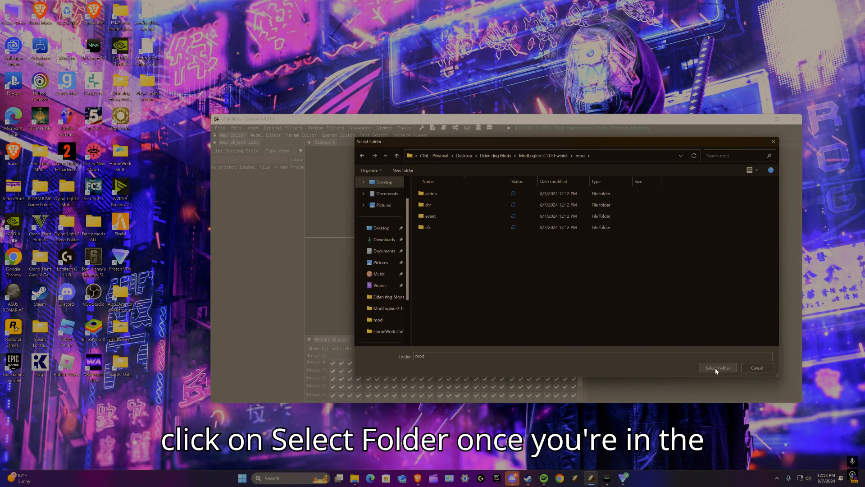
left_click(718, 367)
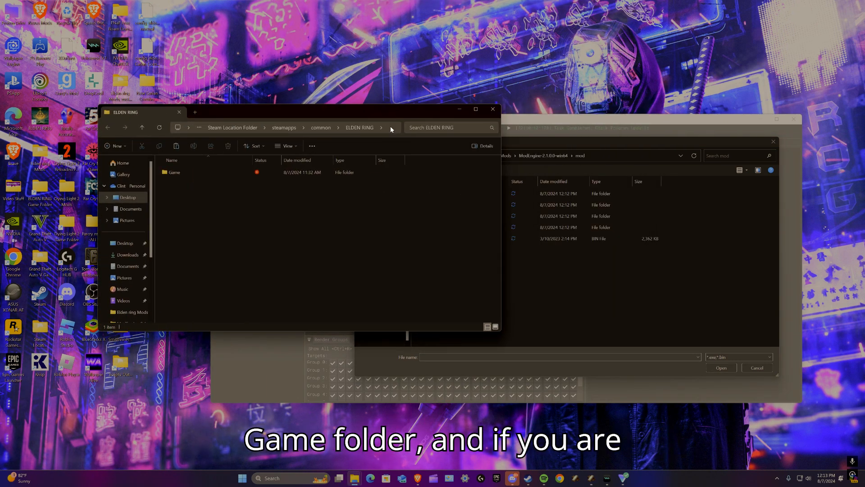
- Check the ELDEN RING folder path in the address bar and open its Game folder
left_click(390, 128)
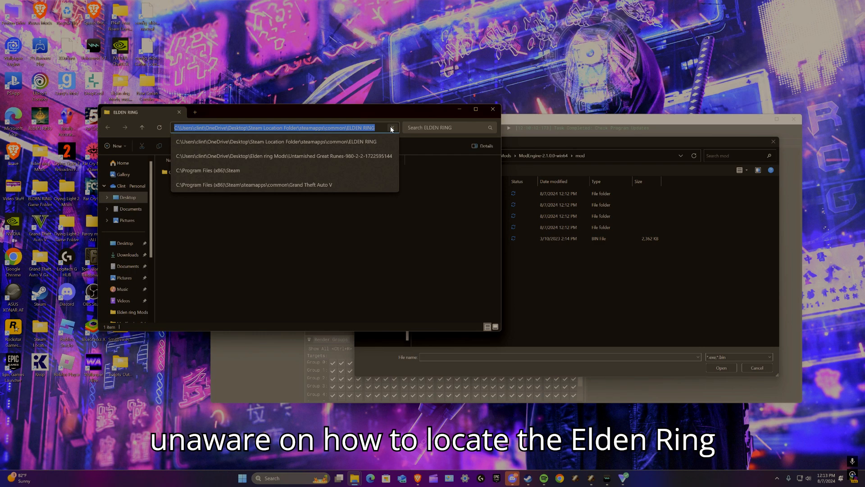
left_click(274, 141)
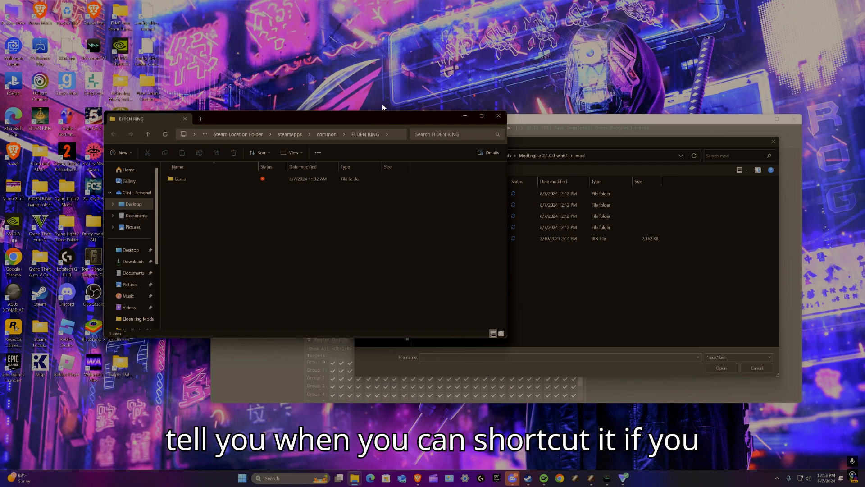
left_click(179, 178)
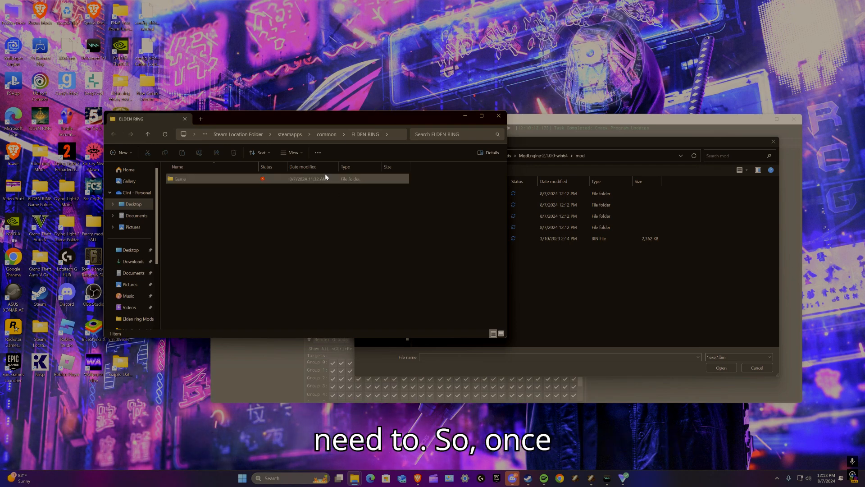
double_click(179, 179)
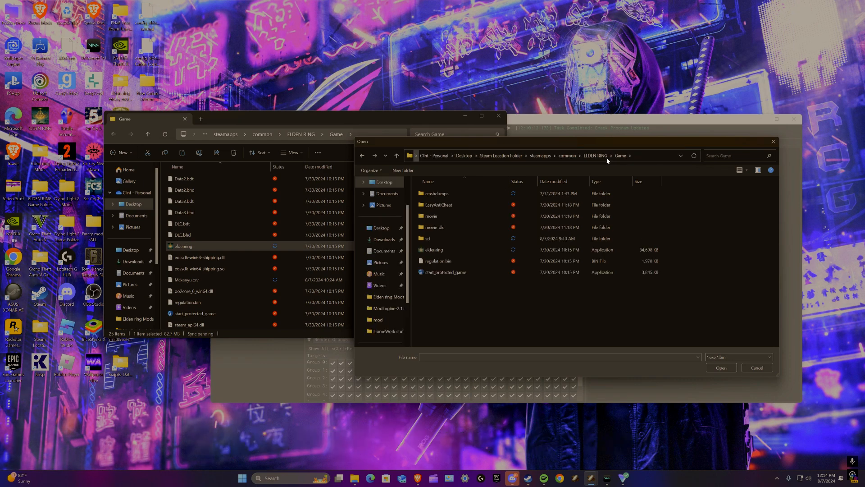
- Pick eldenring from ELDEN RING\Game as the project's game executable
left_click(434, 249)
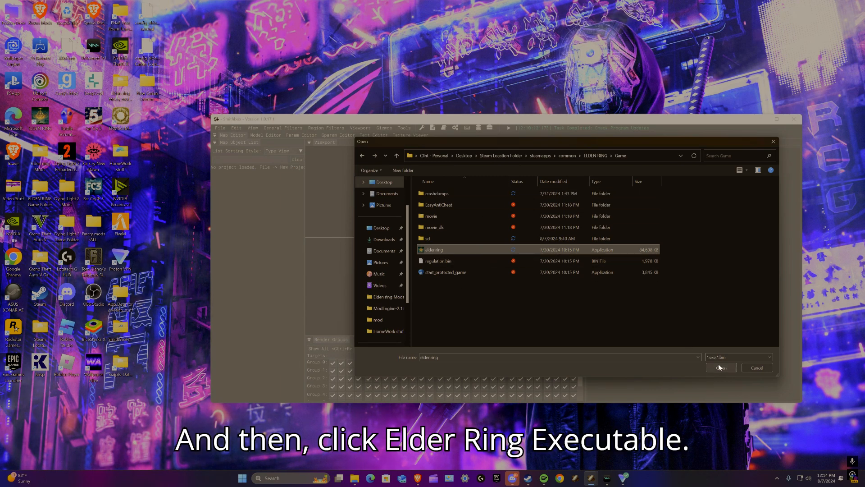
left_click(720, 368)
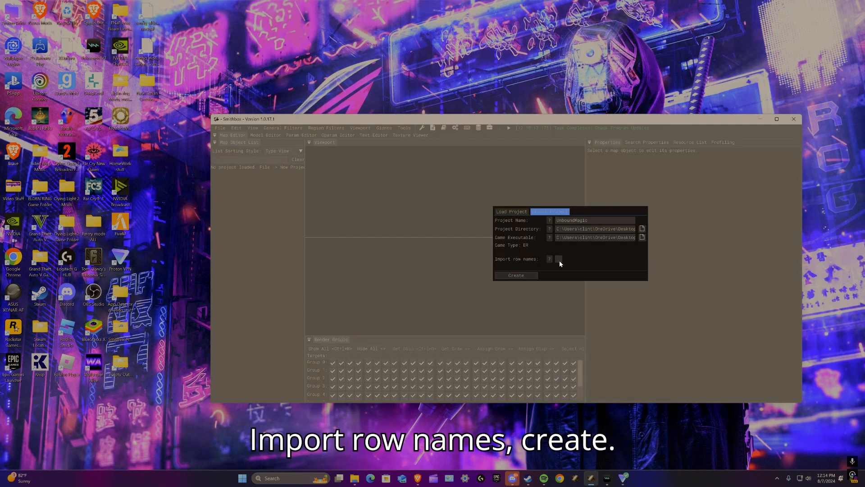
- Create the UnboundMagic project, overwrite project.json, and switch to the Param Editor
left_click(516, 275)
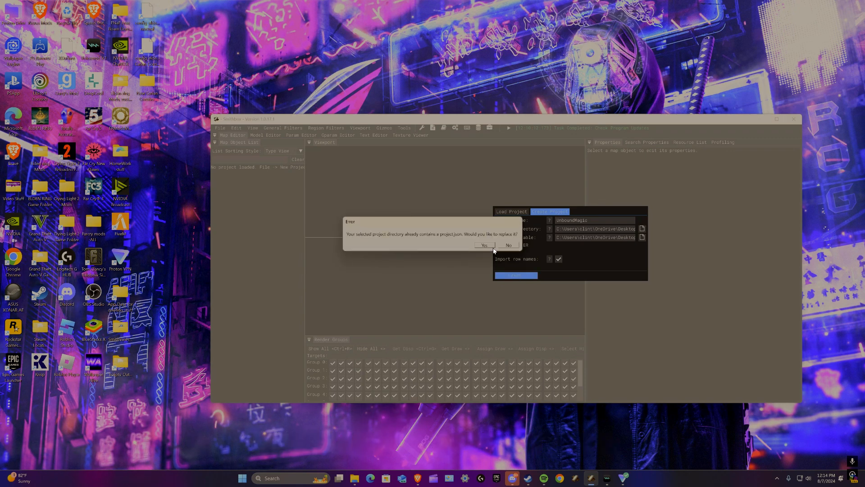
left_click(484, 245)
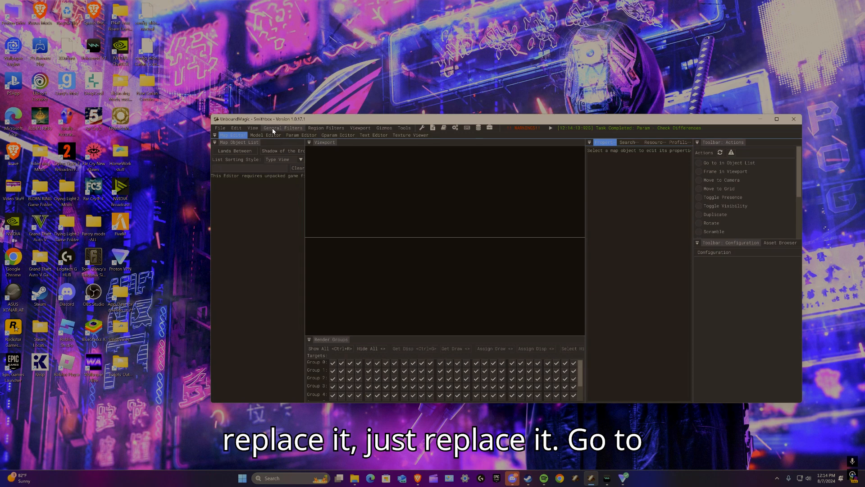
left_click(301, 135)
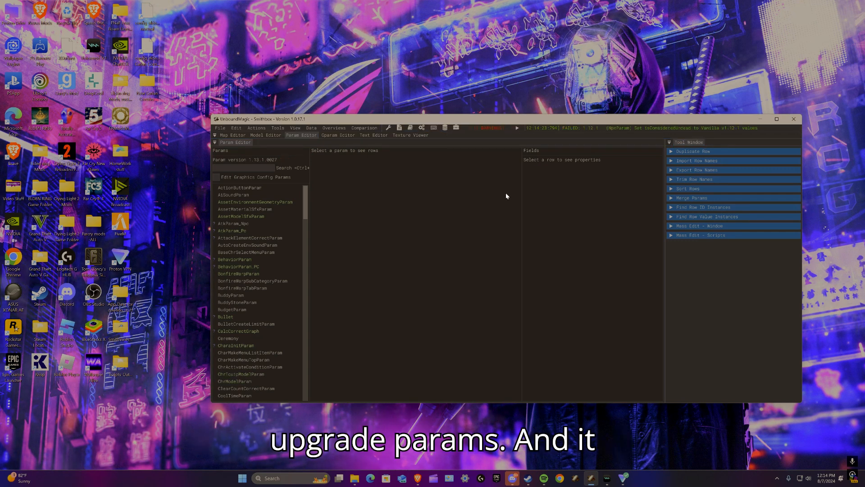
mouse_move(324, 197)
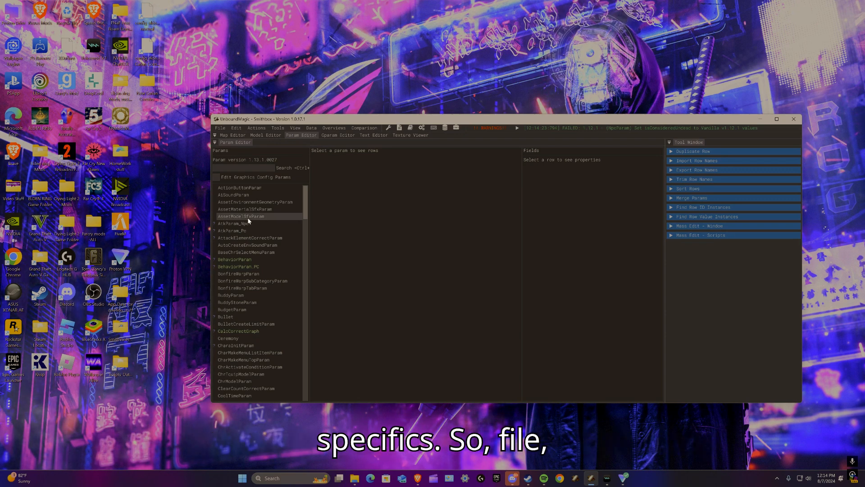
- Save the upgraded params via File > Save Selected Params
left_click(219, 128)
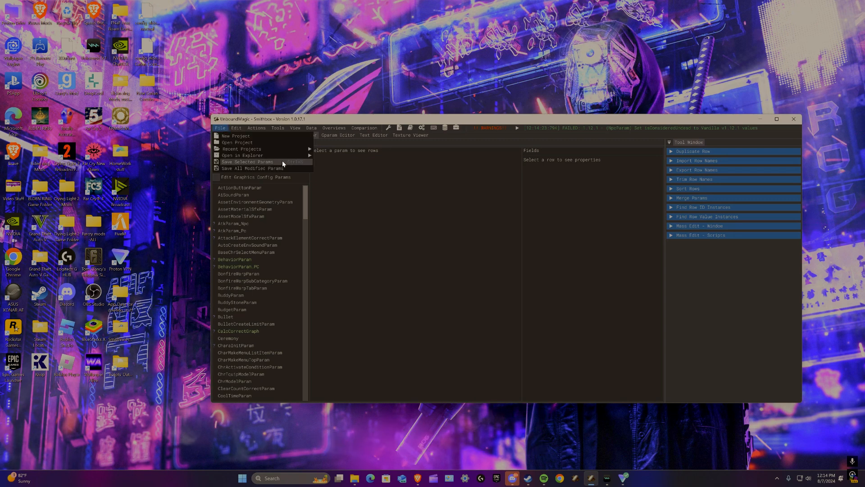
left_click(249, 167)
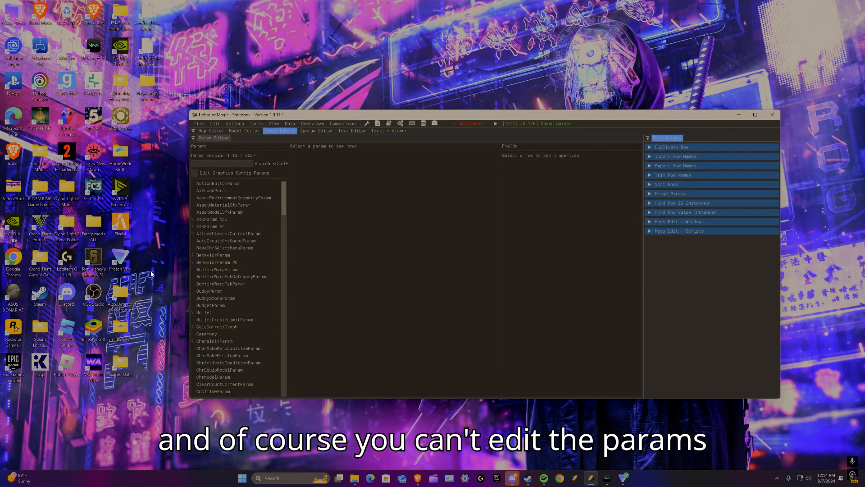
scroll("down", 3)
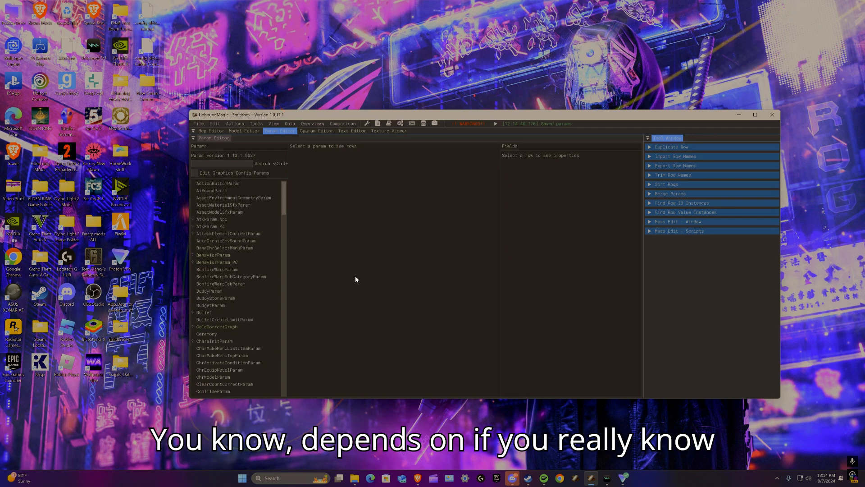
mouse_move(772, 115)
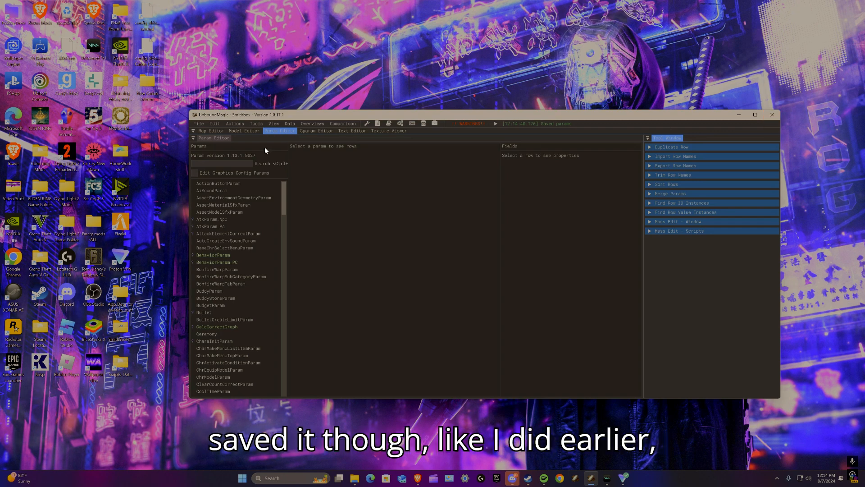
left_click(199, 123)
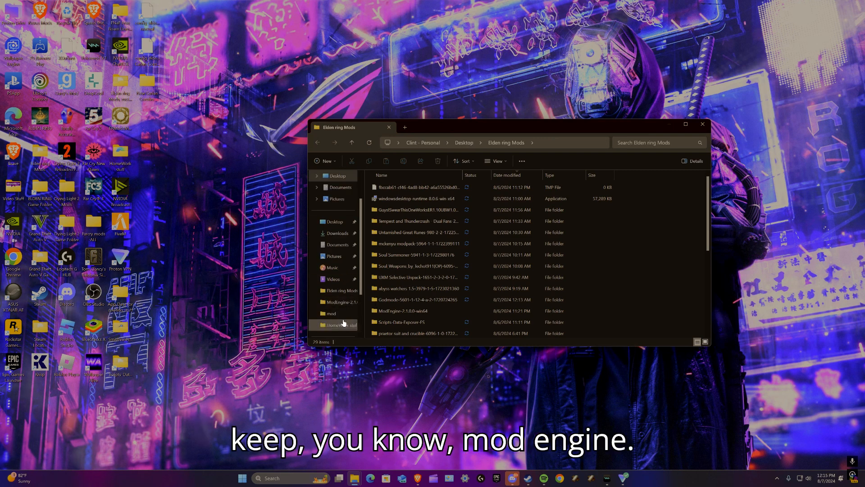
- Open ModEngine-2.1.0.0-win64\mod and select its contents to check regulation.bin and .smithbox
double_click(340, 302)
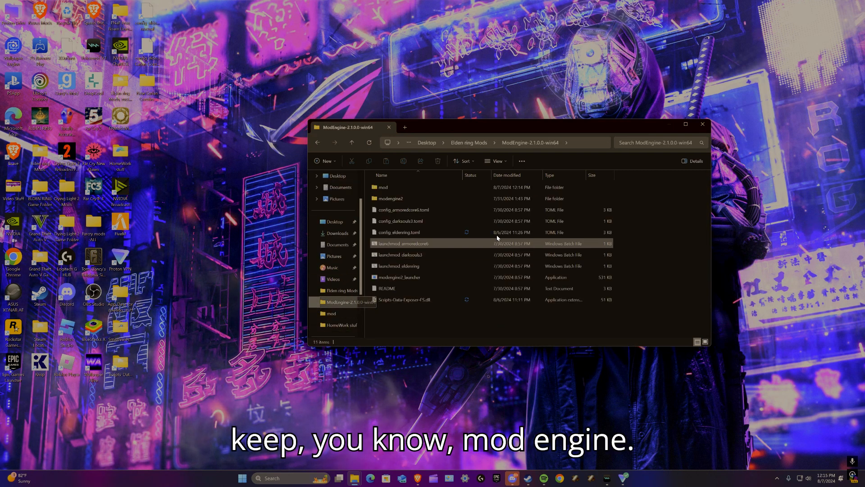
double_click(381, 187)
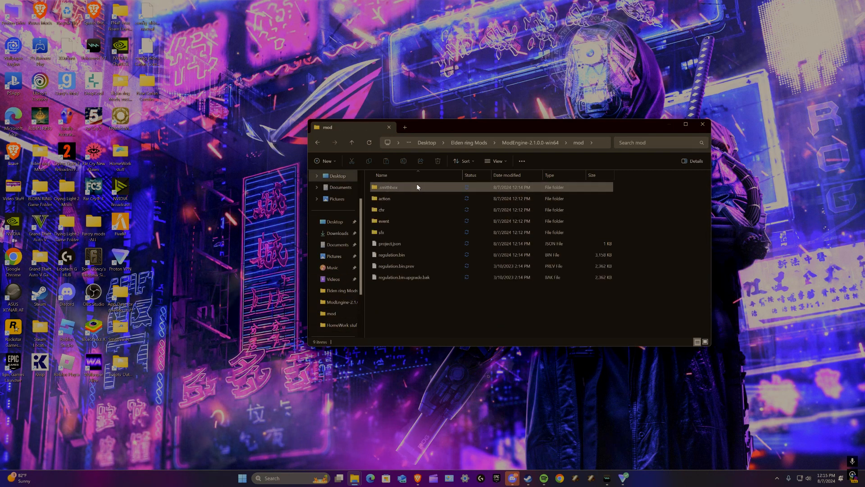
left_click(382, 209)
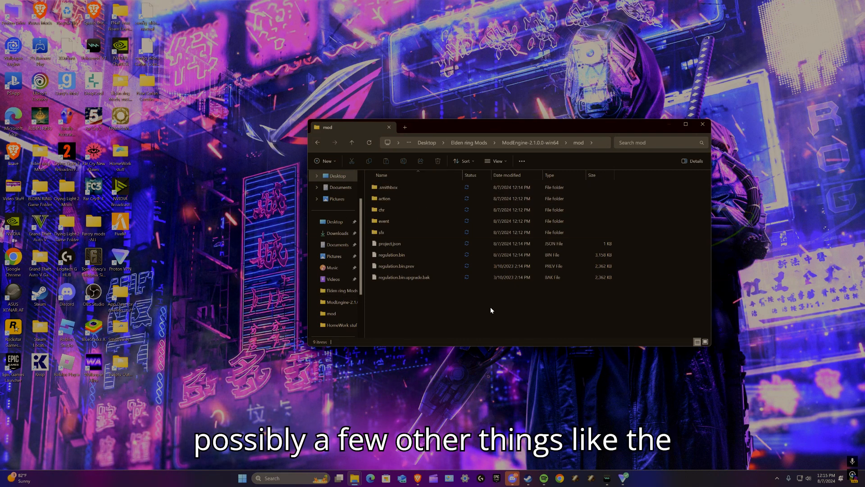
mouse_move(340, 187)
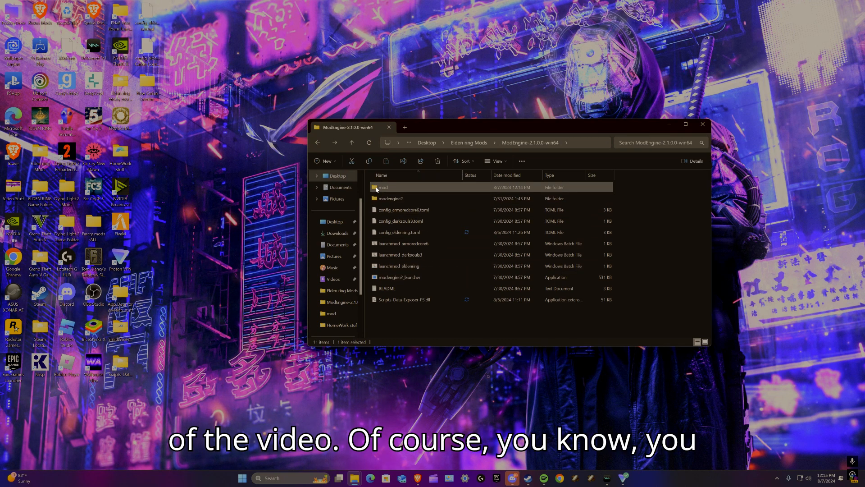
double_click(381, 187)
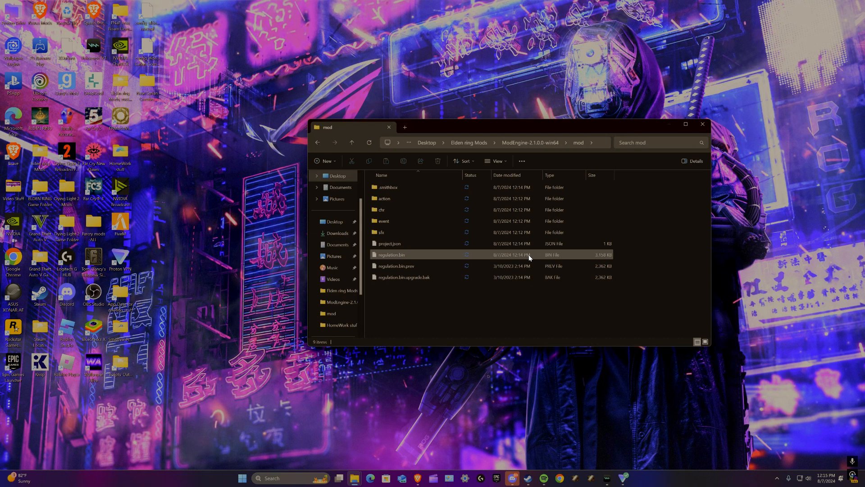
key("ctrl+a")
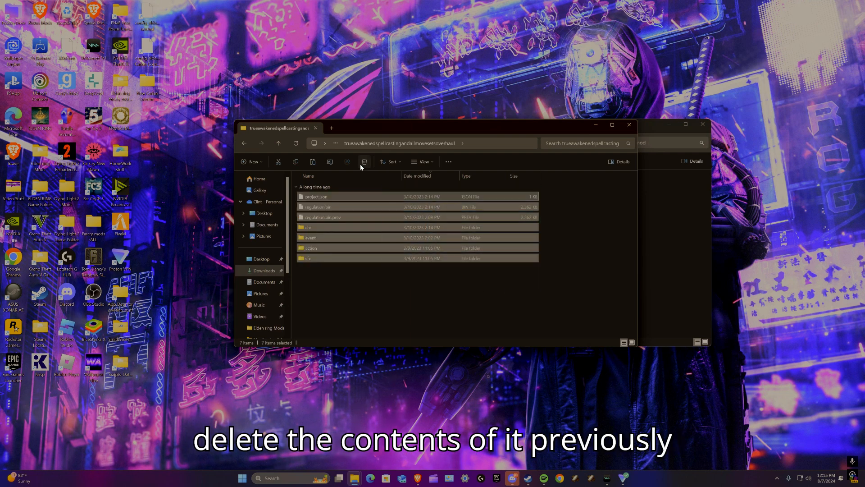
- Click in the downloaded spellcasting mod's folder window
left_click(364, 161)
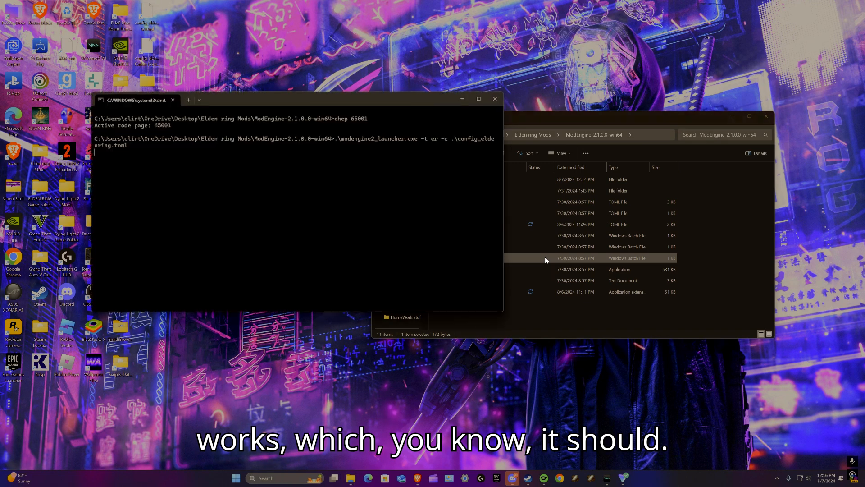
- Run modengine2_launcher.exe -t er -c .\config_eldenring.toml to launch modded Elden Ring
key("enter")
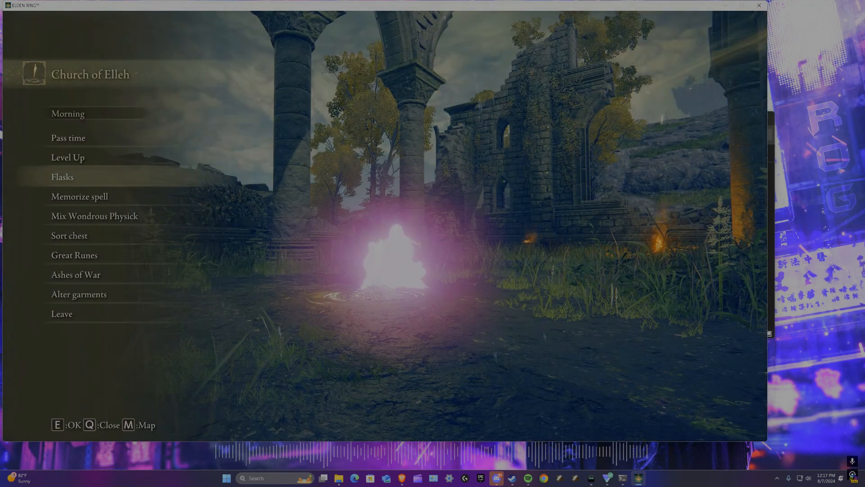
- Open Memorize spell at Church of Elleh and inspect incantations like Placidusax's Ruin
left_click(79, 196)
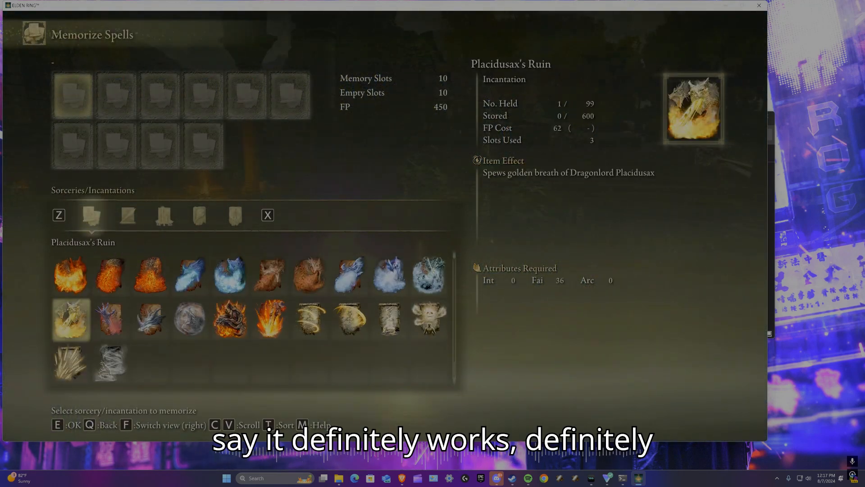
left_click(190, 319)
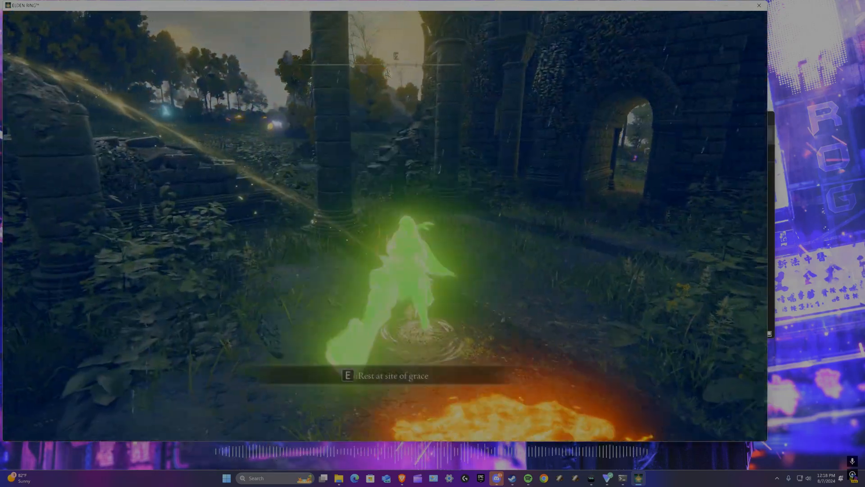
- Rest at the grace and inspect an incantation in the memorization list
key("e")
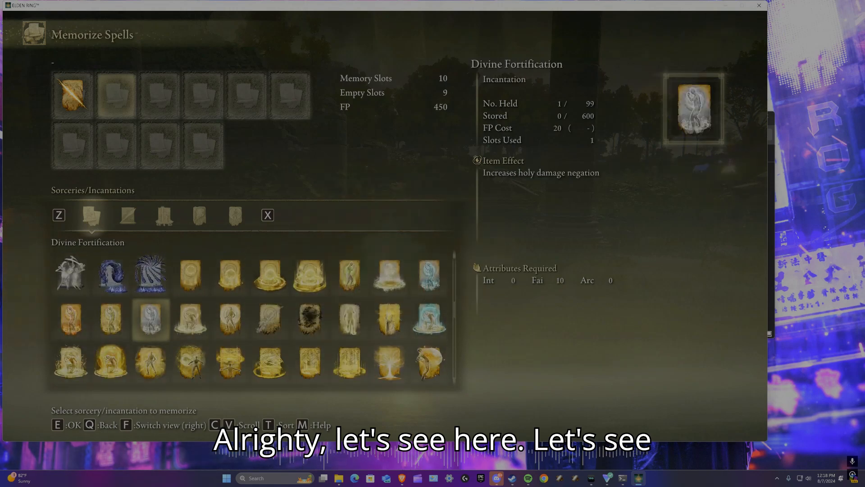
left_click(226, 477)
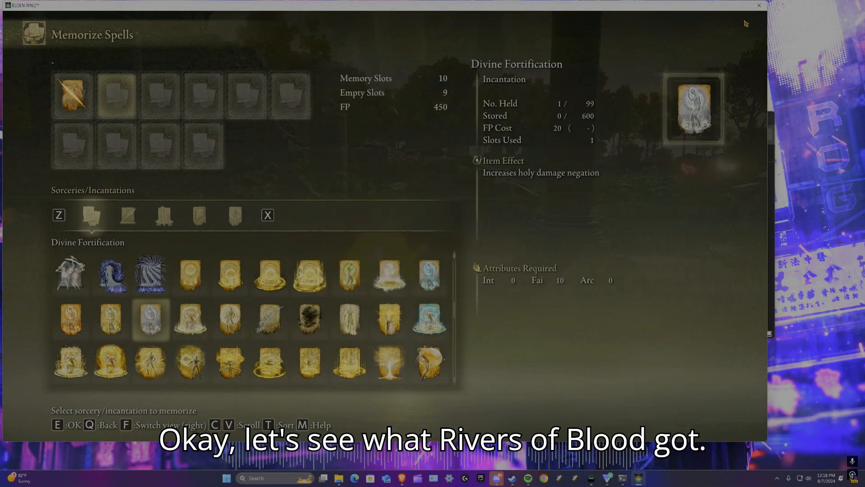
- Memorize Founding Rain of Stars from the Offensive Sorceries list
left_click(226, 478)
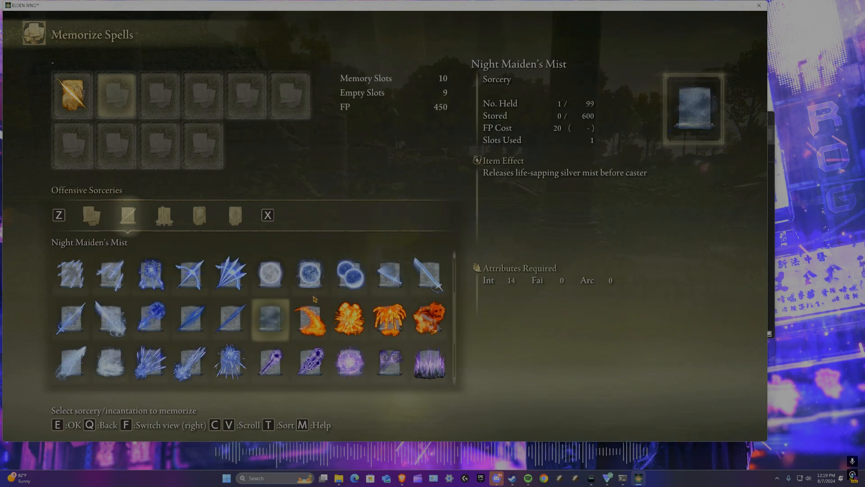
left_click(231, 274)
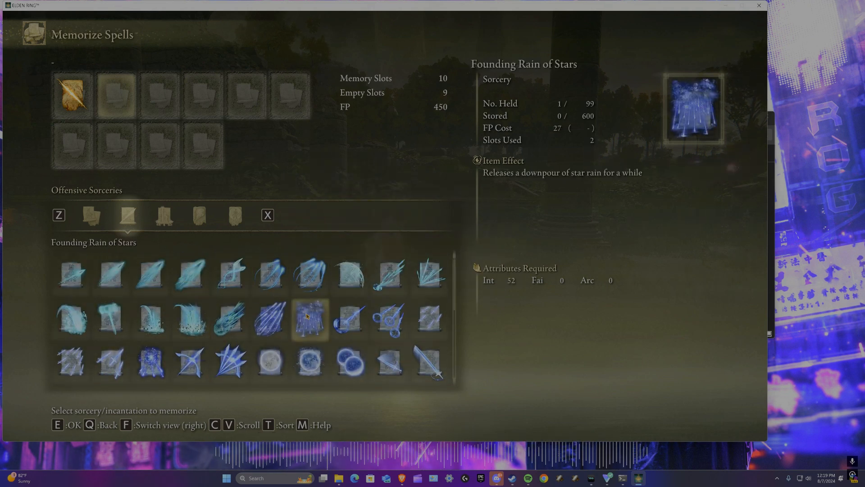
left_click(309, 321)
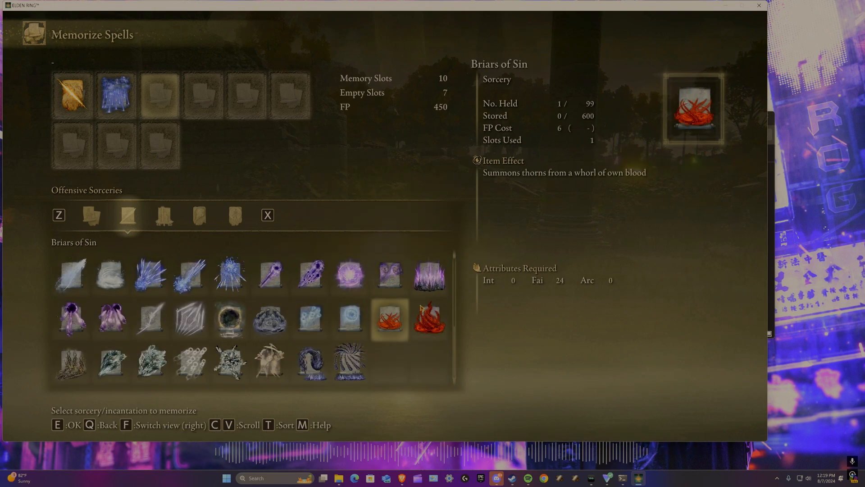
- Memorize Gravitational Missile, then view Dragon Greatclaw+10 on the Equipment screen
left_click(224, 478)
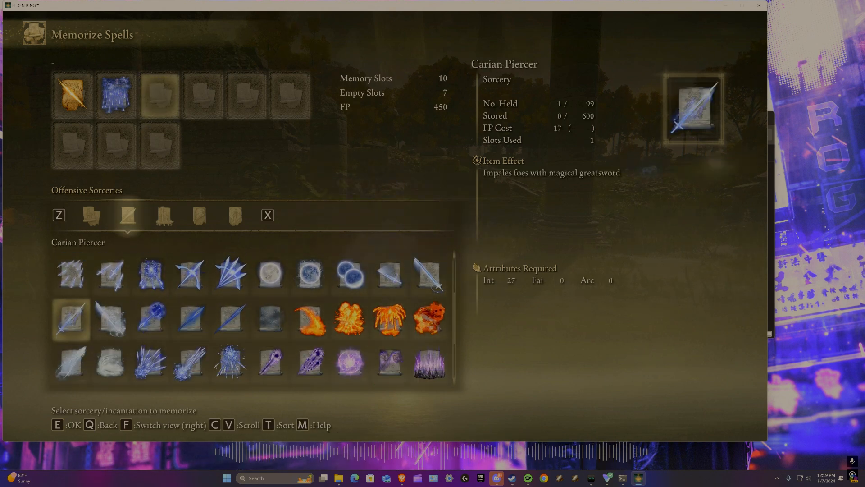
left_click(350, 320)
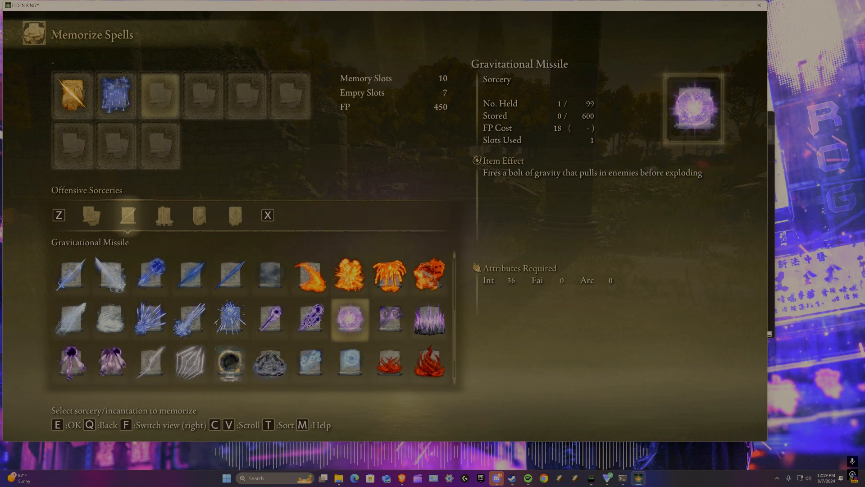
left_click(225, 478)
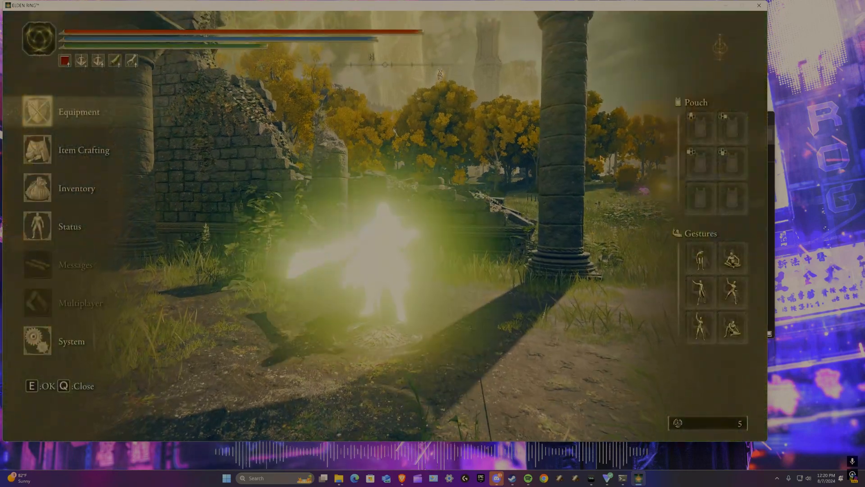
left_click(79, 111)
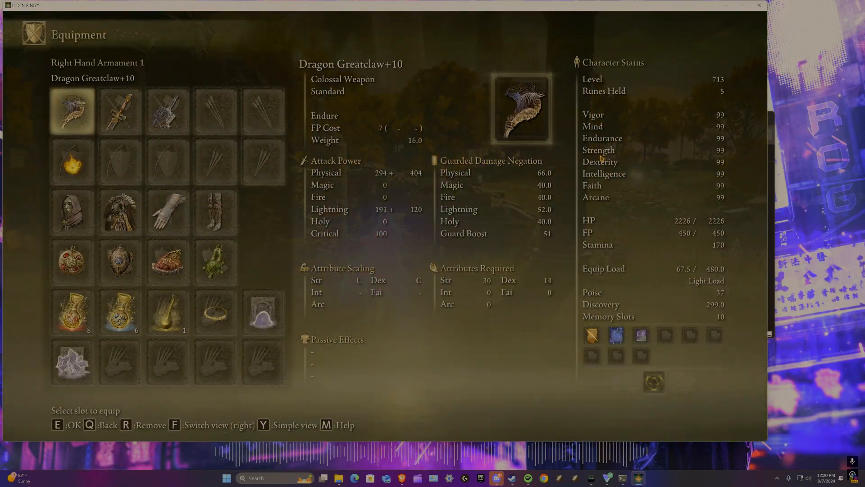